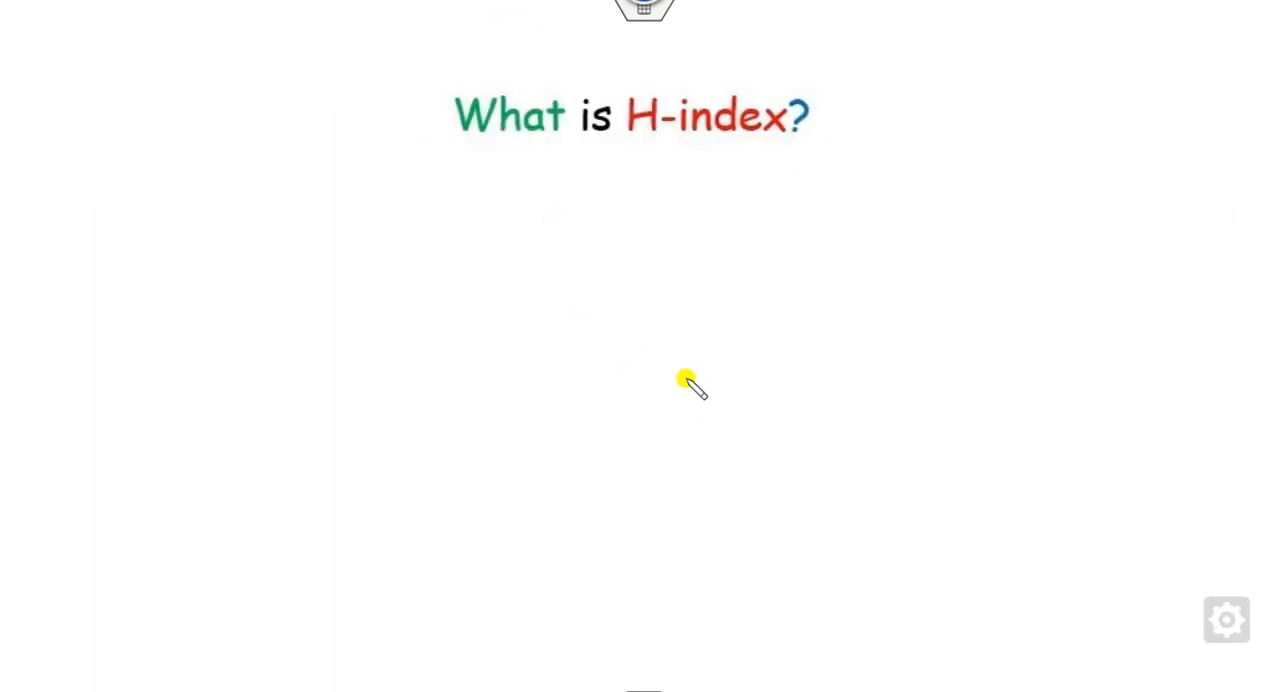
pyautogui.moveTo(912, 170)
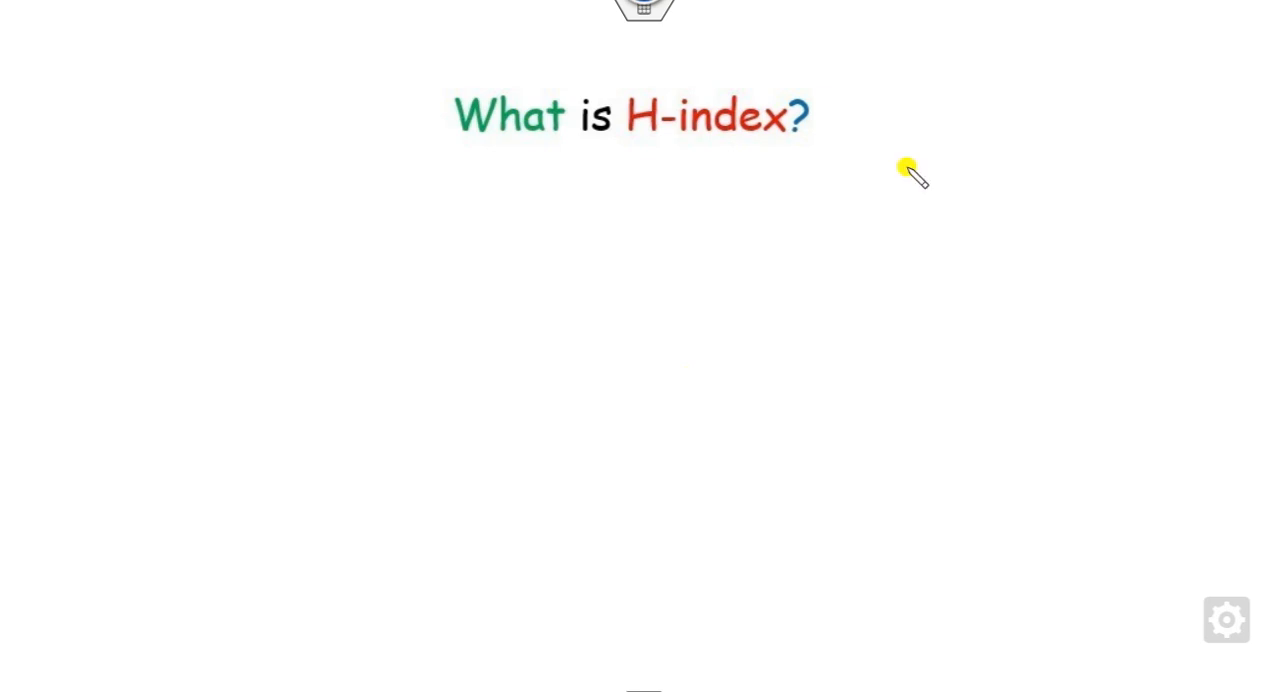
pyautogui.moveTo(700, 150)
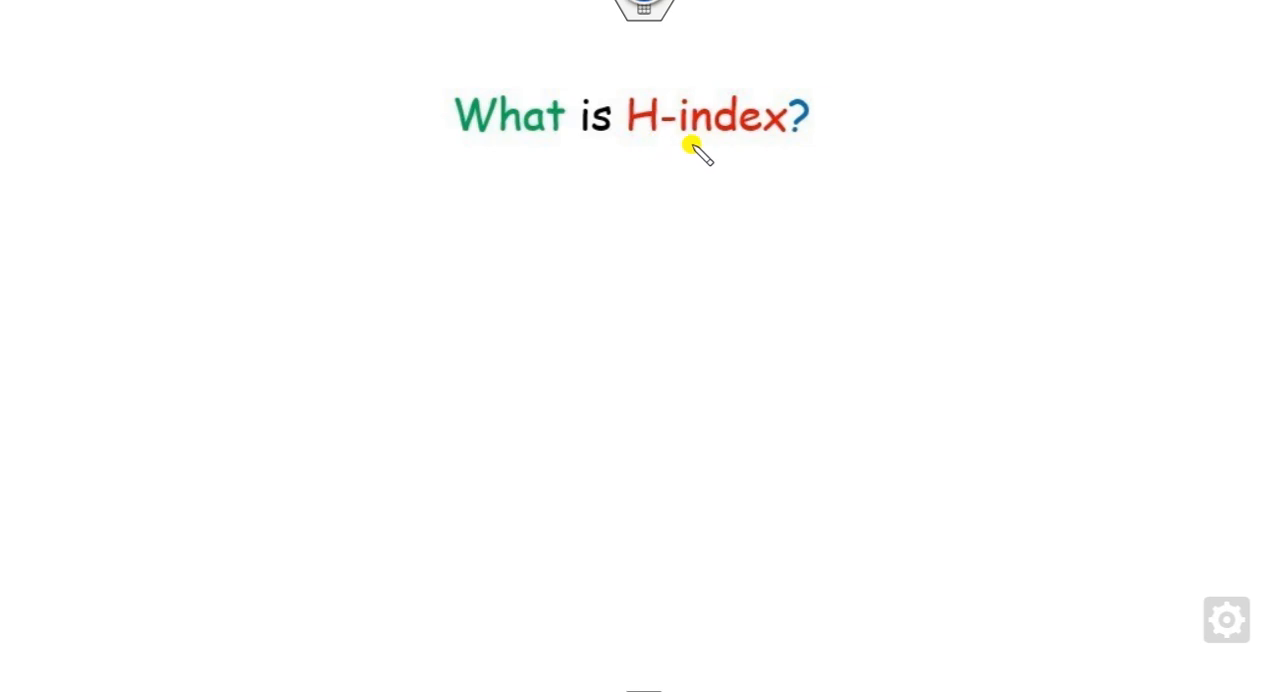
pyautogui.moveTo(644, 64)
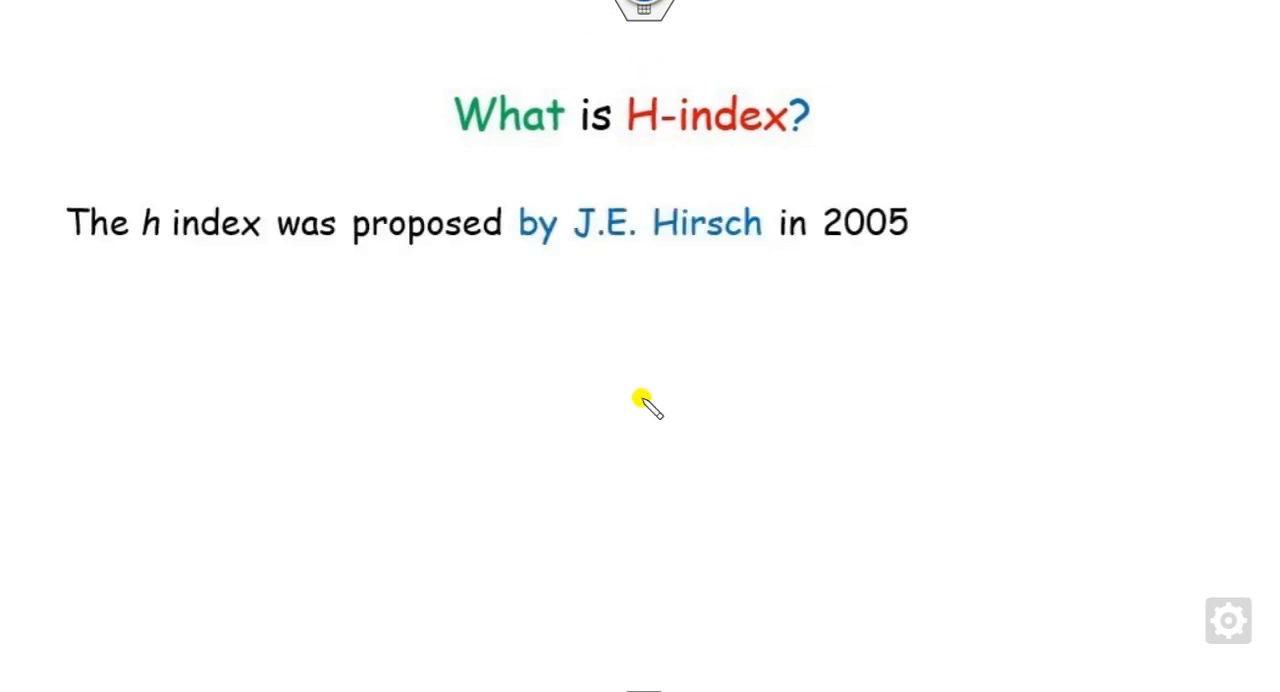
pyautogui.moveTo(730, 260)
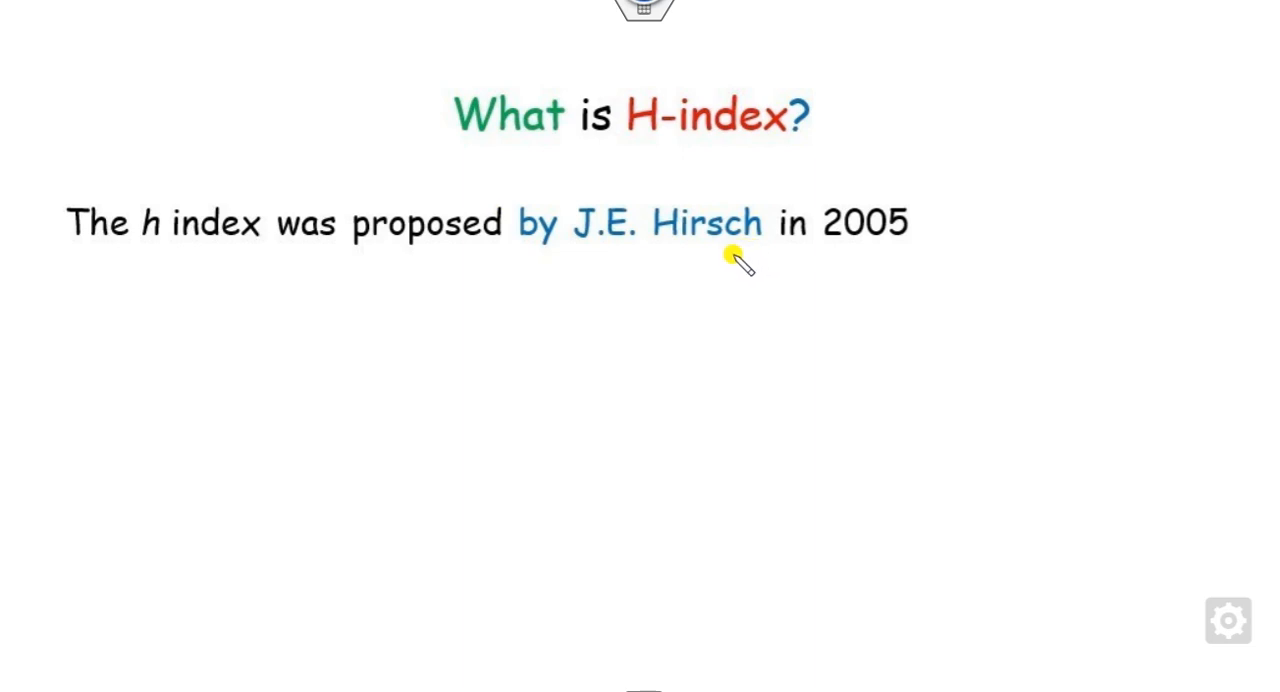
pyautogui.moveTo(620, 200)
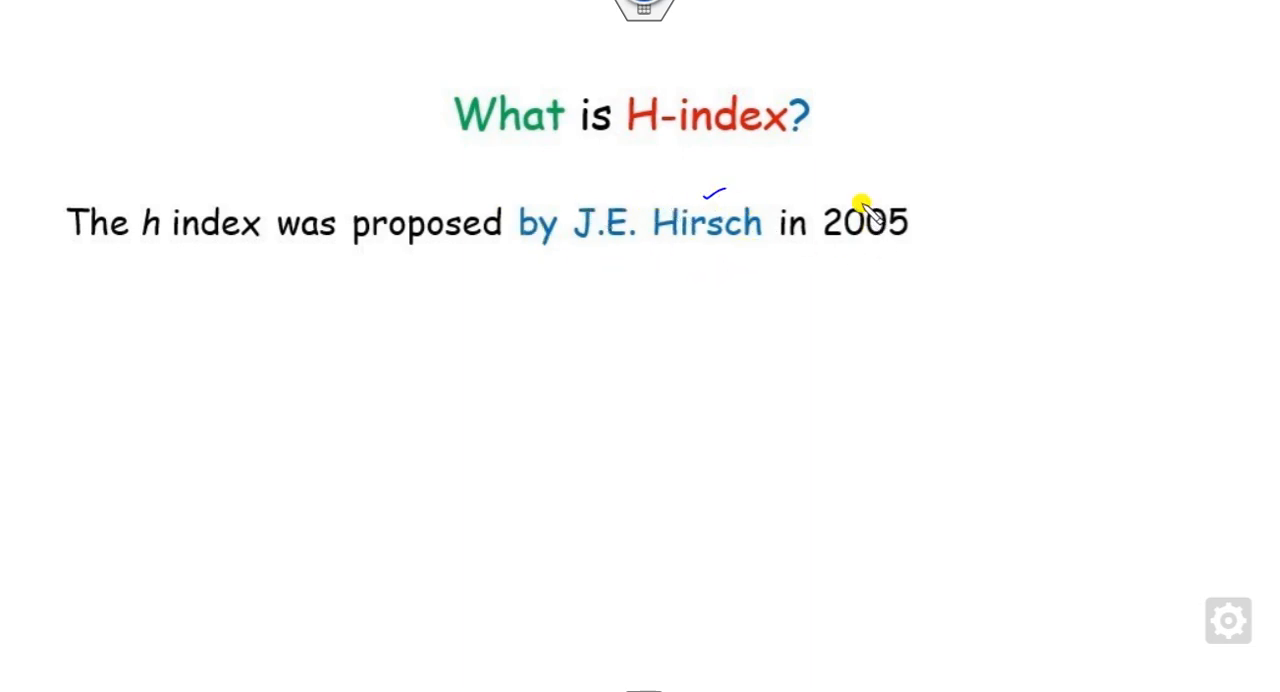
pyautogui.moveTo(510, 2)
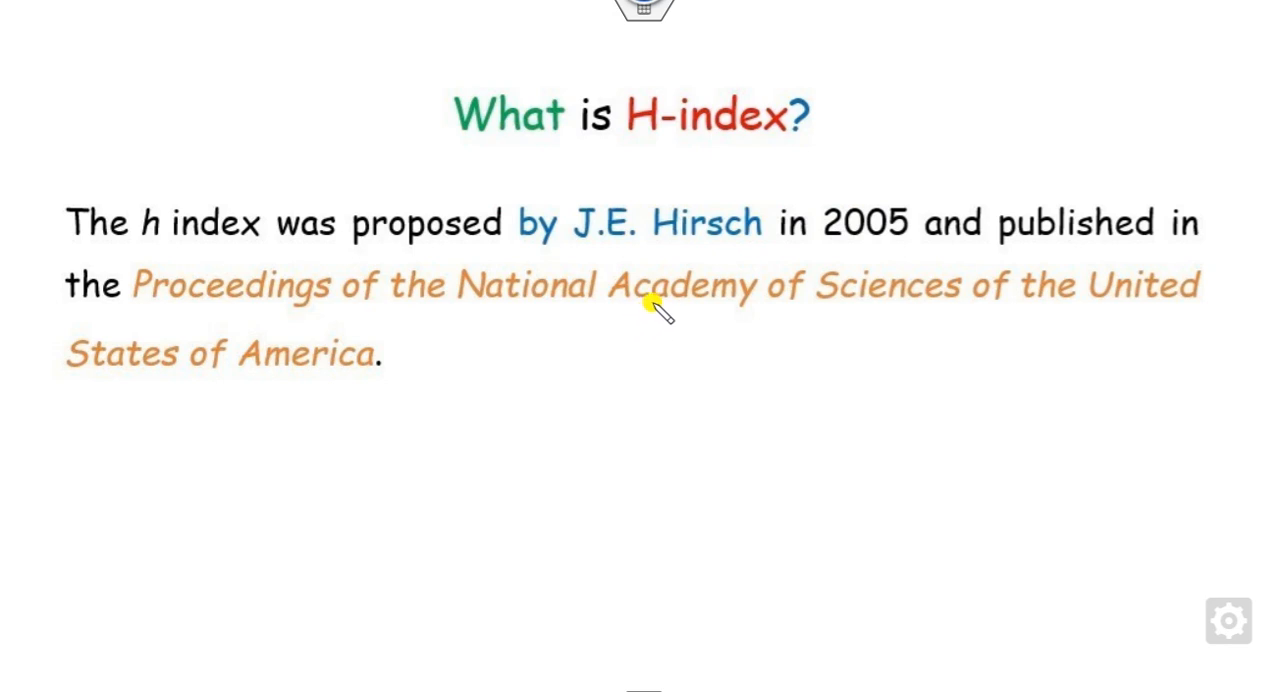
pyautogui.moveTo(640, 260)
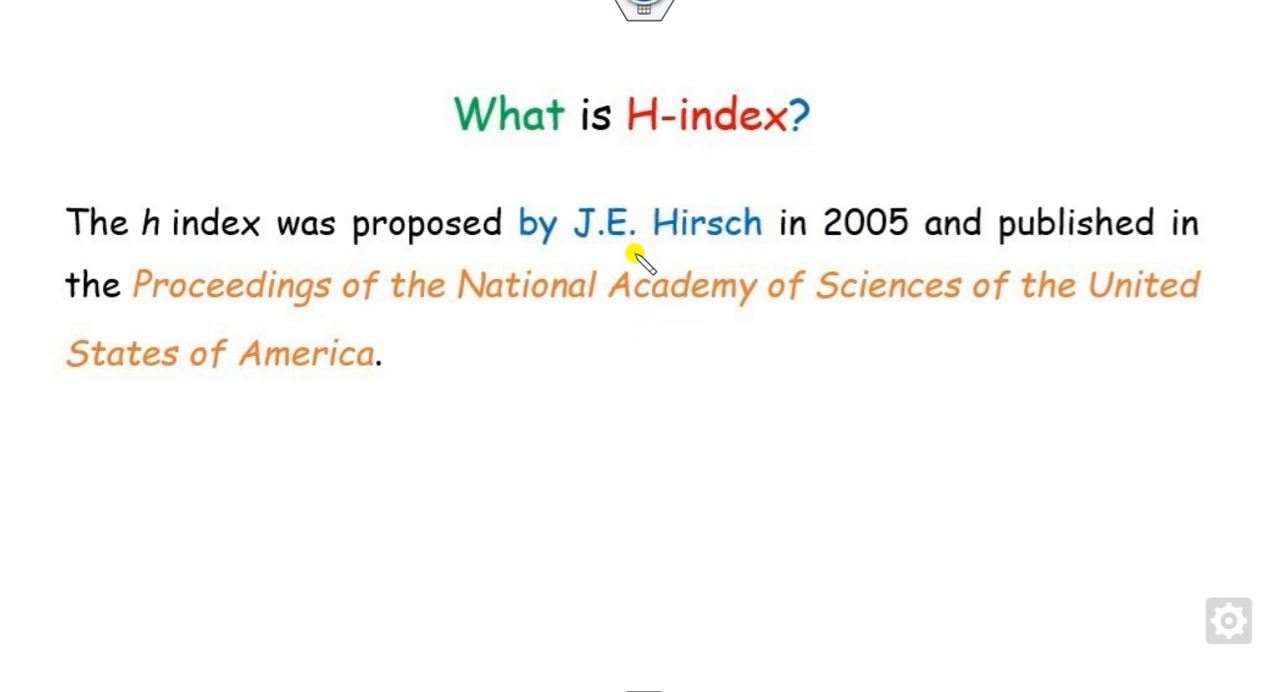
pyautogui.moveTo(688, 244)
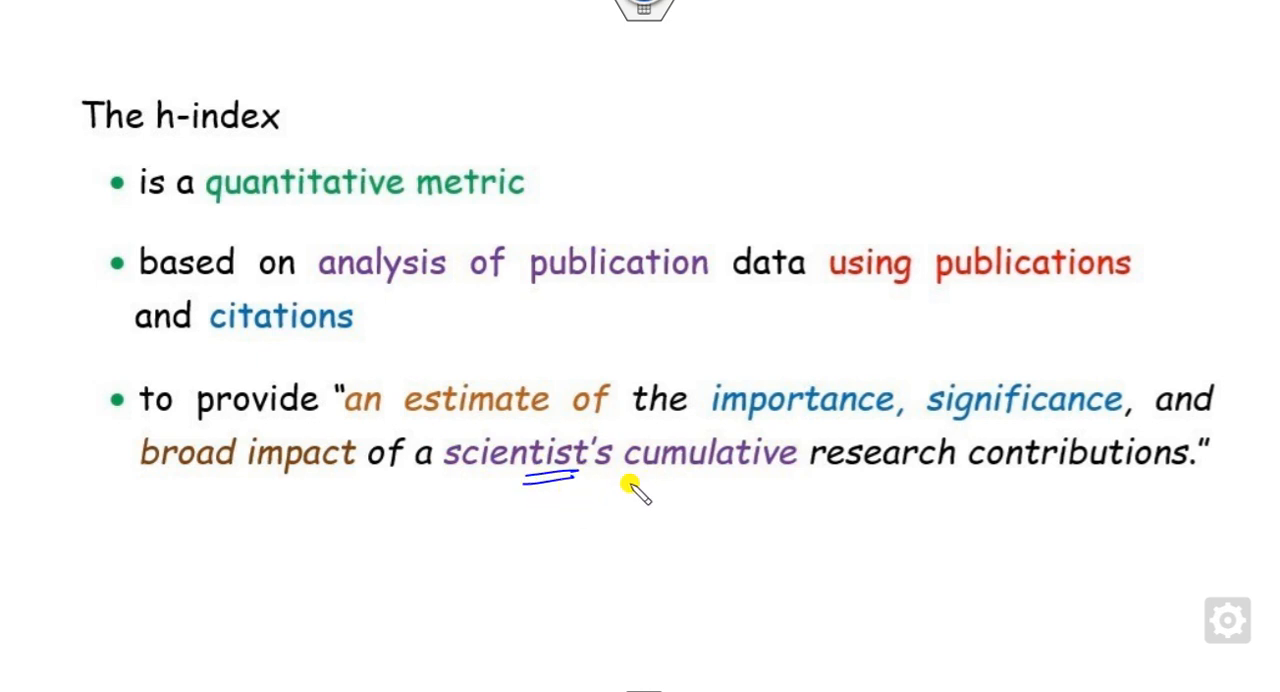
pyautogui.moveTo(792, 488)
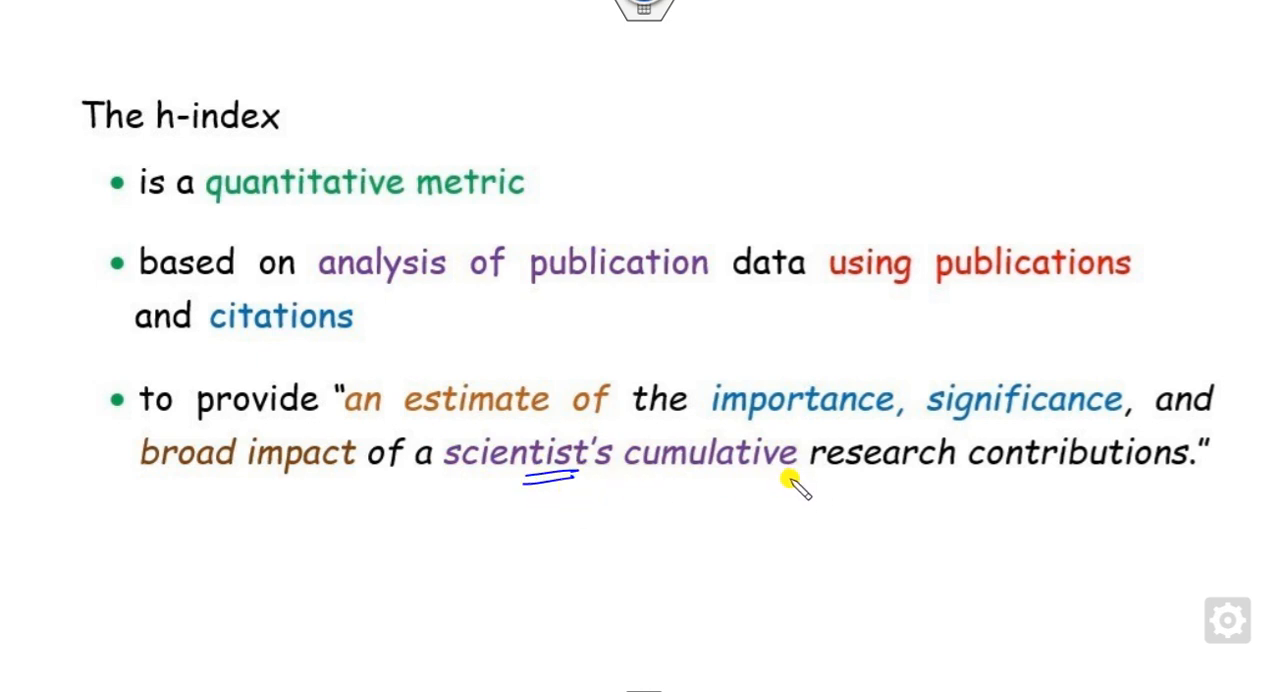
pyautogui.moveTo(284, 164)
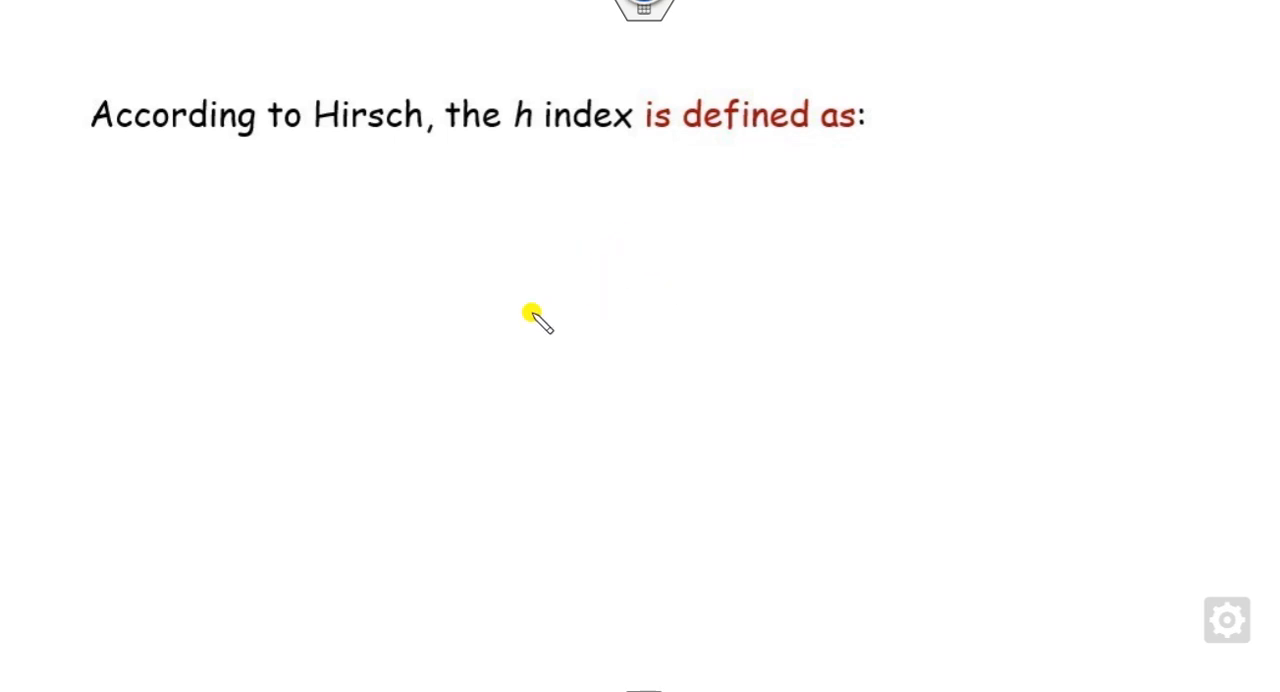
pyautogui.moveTo(356, 148)
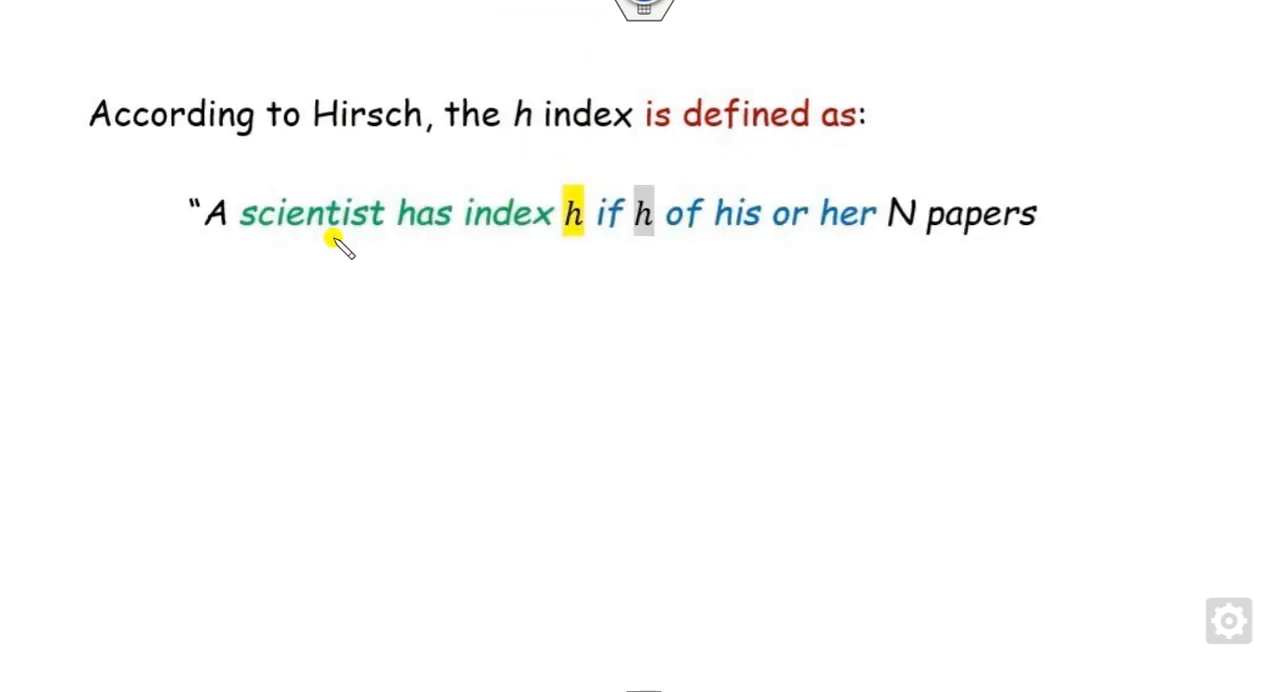
pyautogui.moveTo(330, 204)
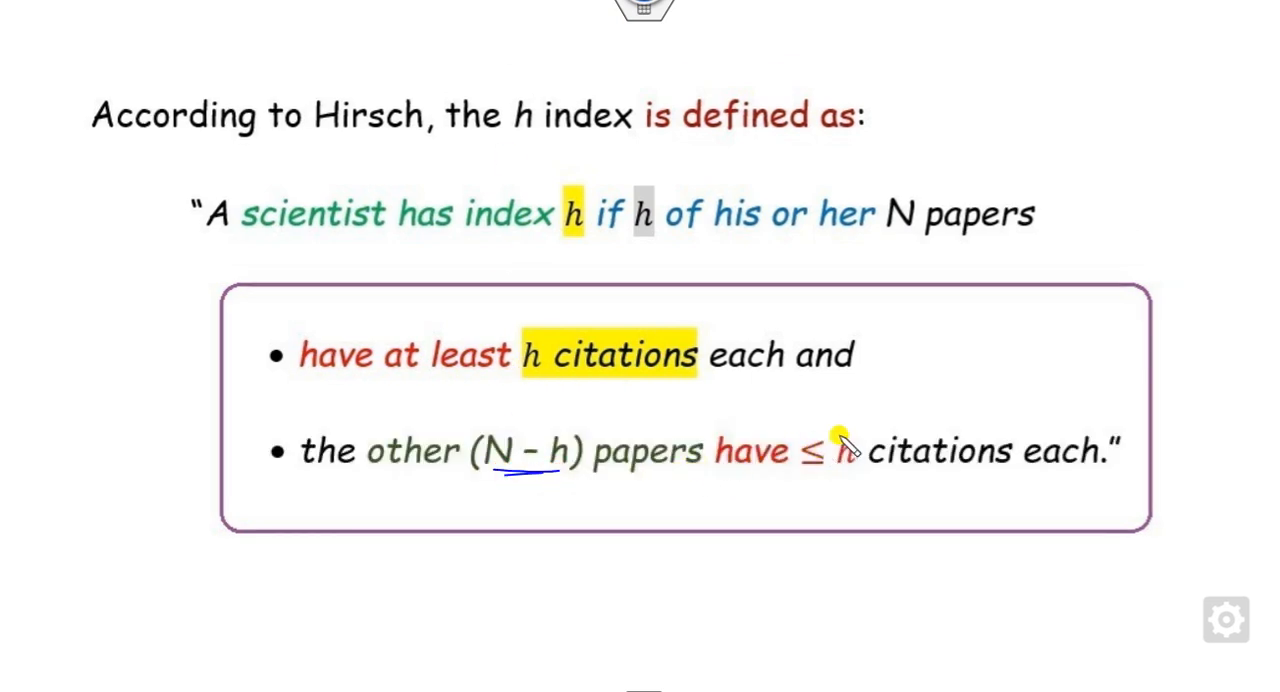
# Step: Mark the ≤ h condition in Hirsch's h-index definition with the pen
pyautogui.moveTo(850, 420); pyautogui.dragTo(820, 470)
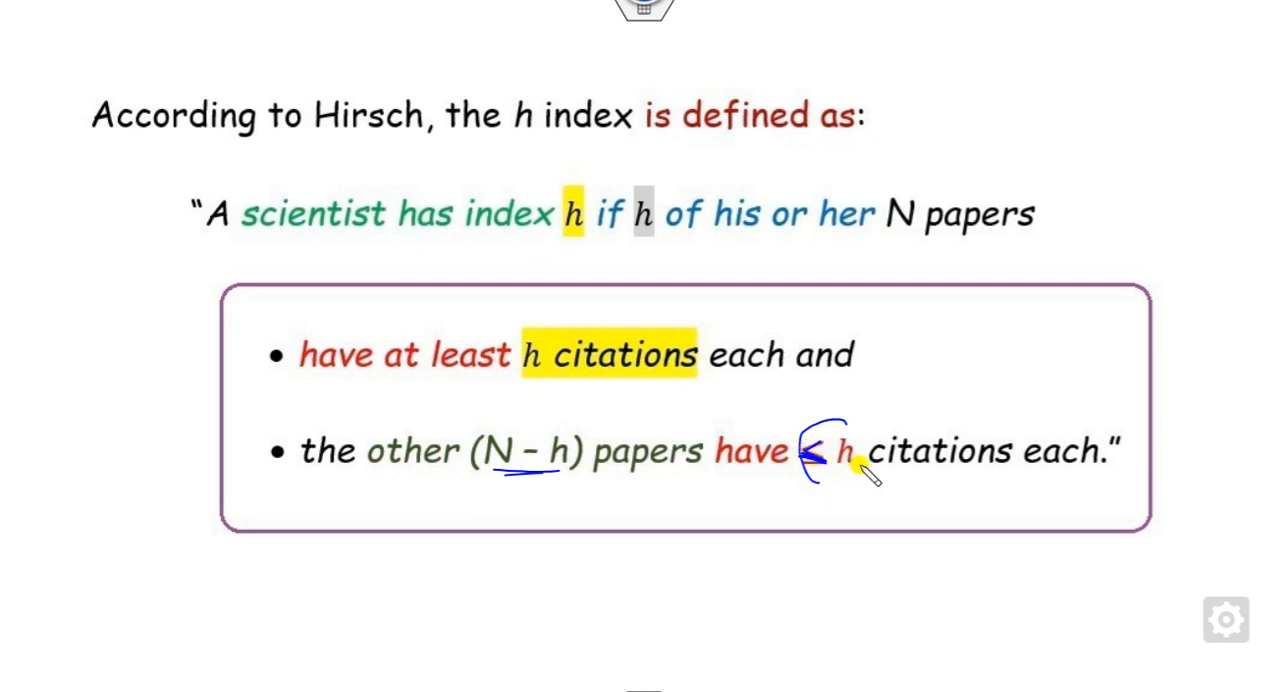
pyautogui.moveTo(1036, 164)
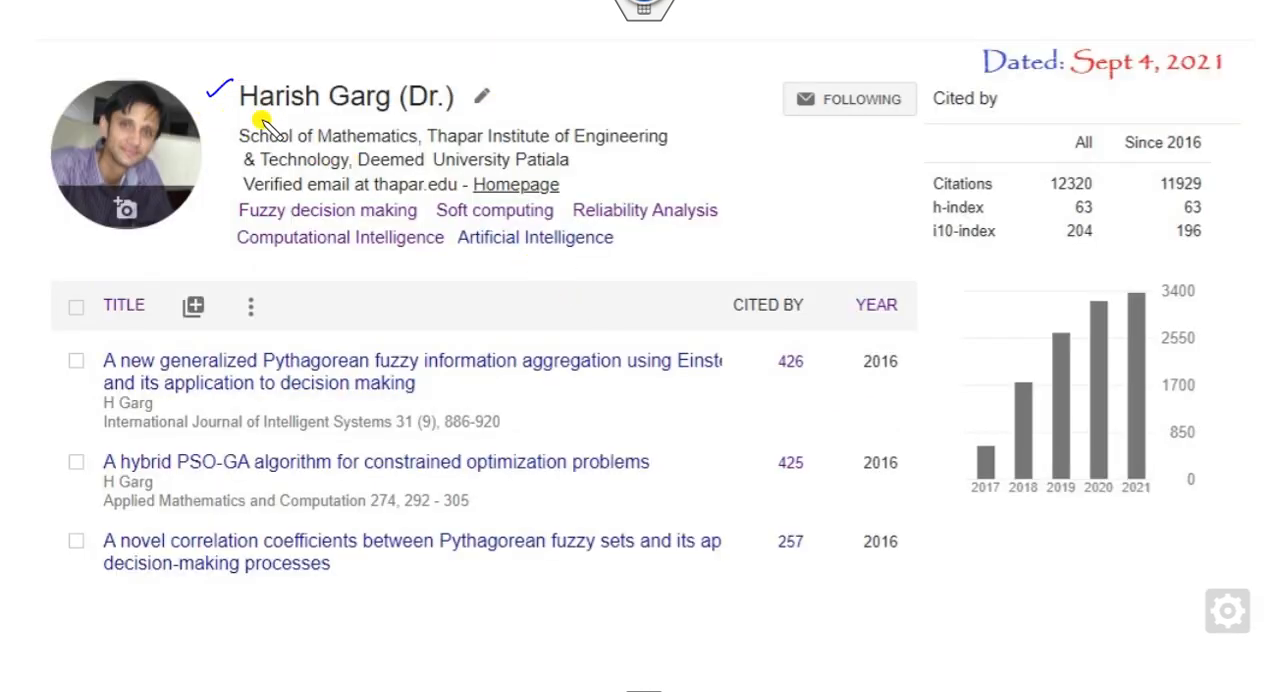
pyautogui.moveTo(1044, 268)
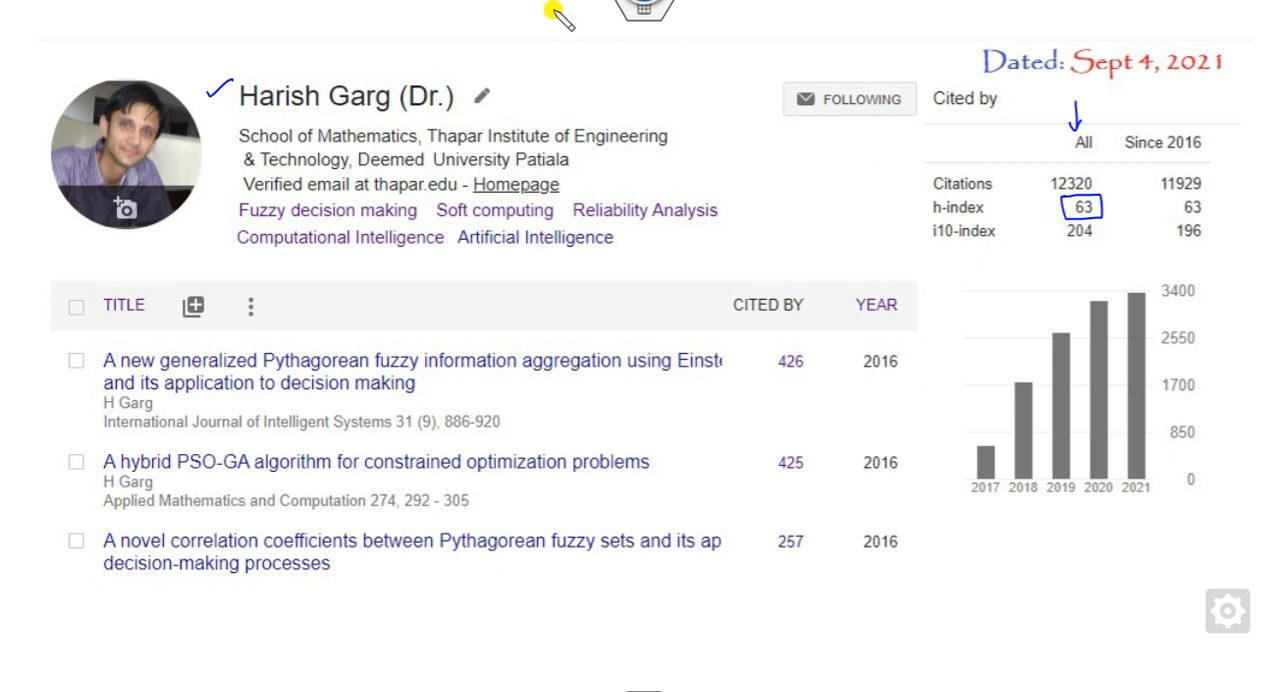
pyautogui.moveTo(800, 568)
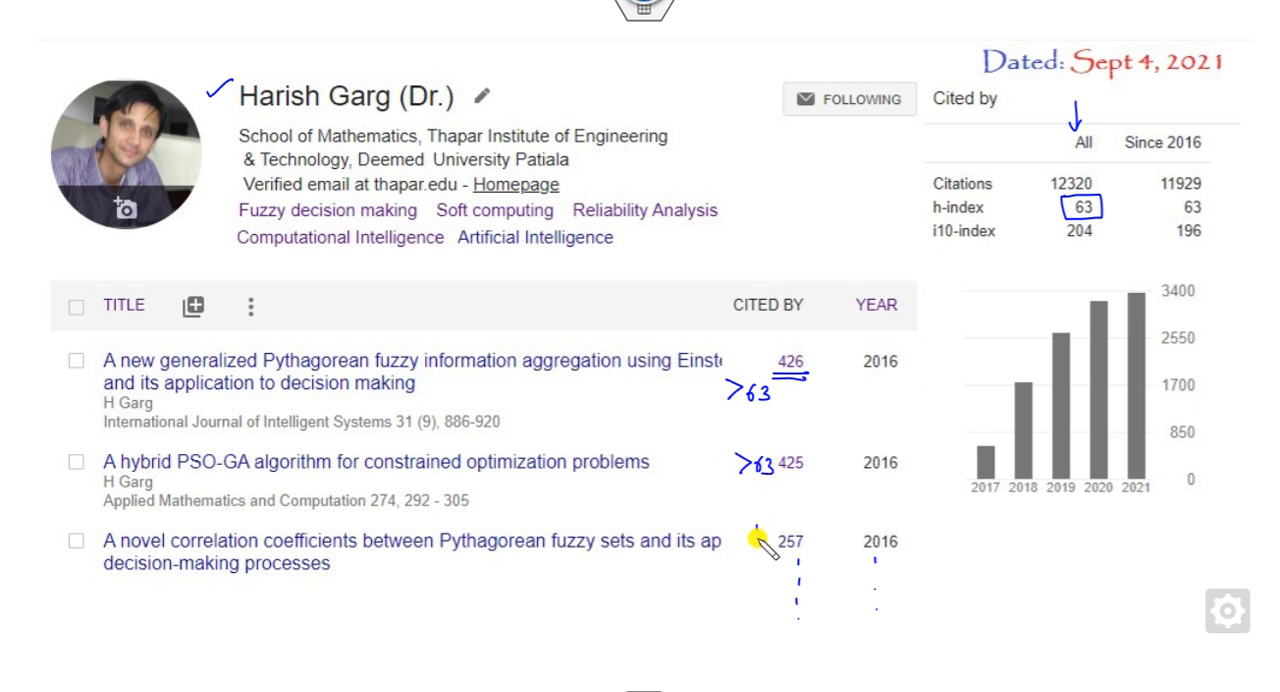
pyautogui.moveTo(704, 610)
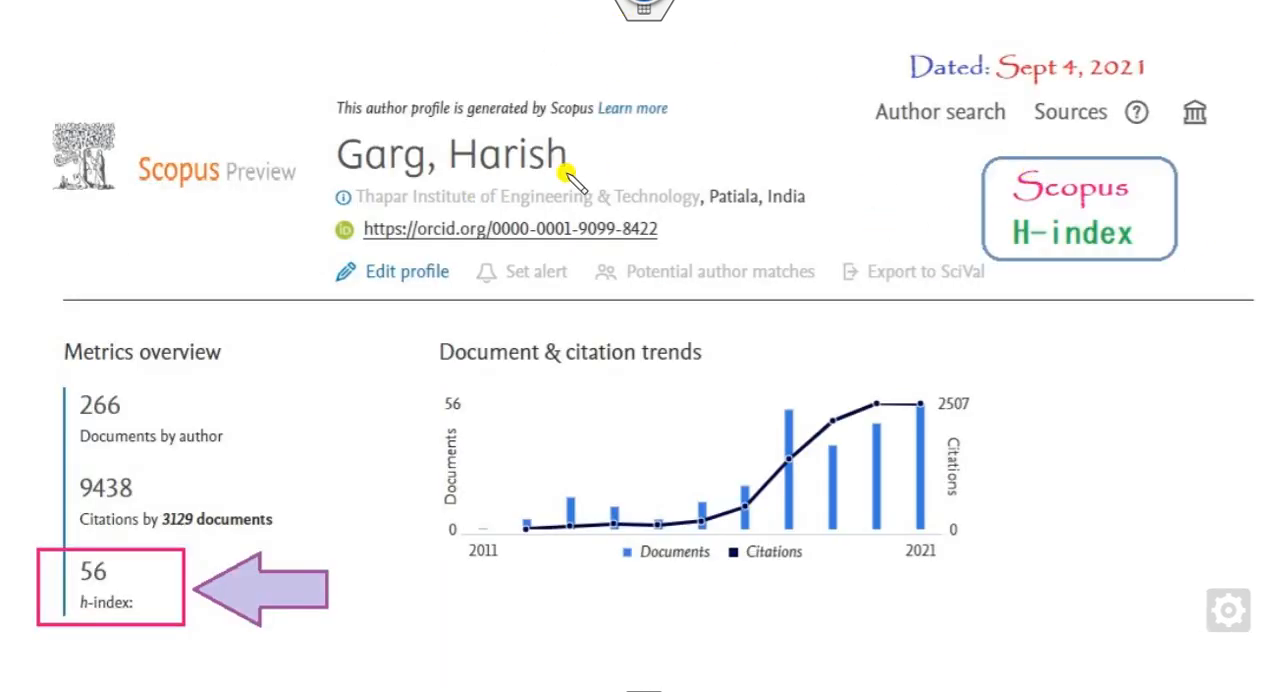
pyautogui.moveTo(552, 72)
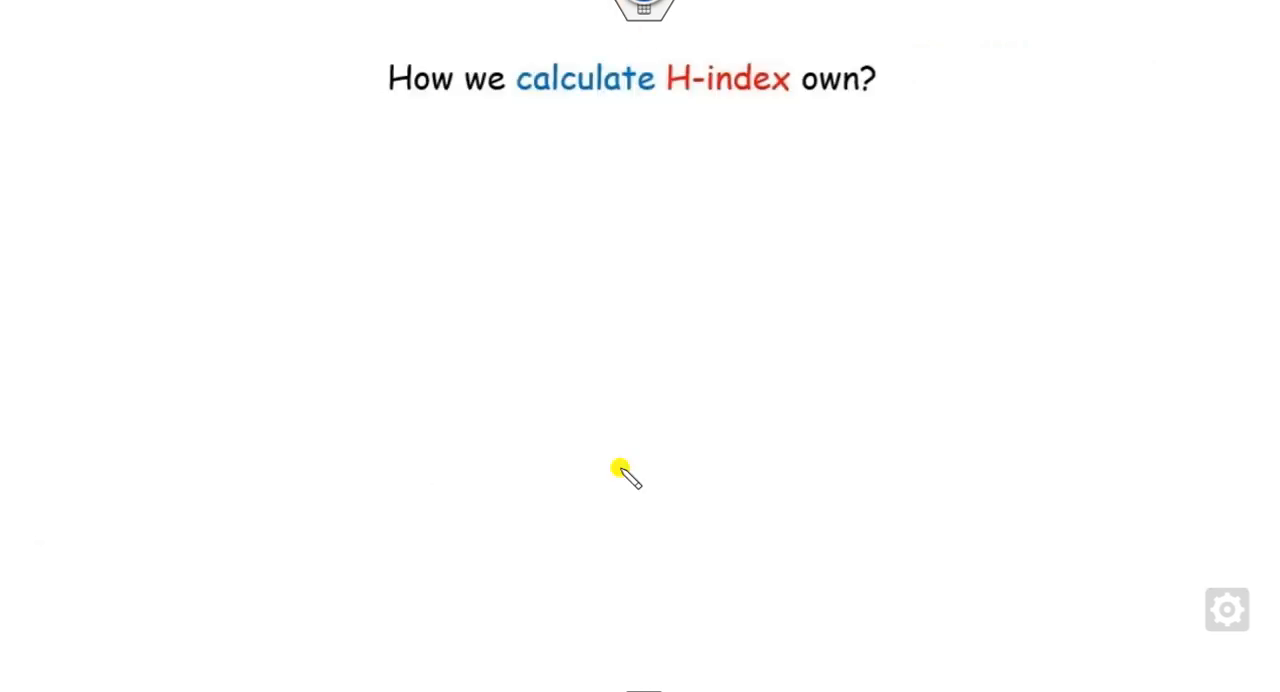
pyautogui.moveTo(610, 118)
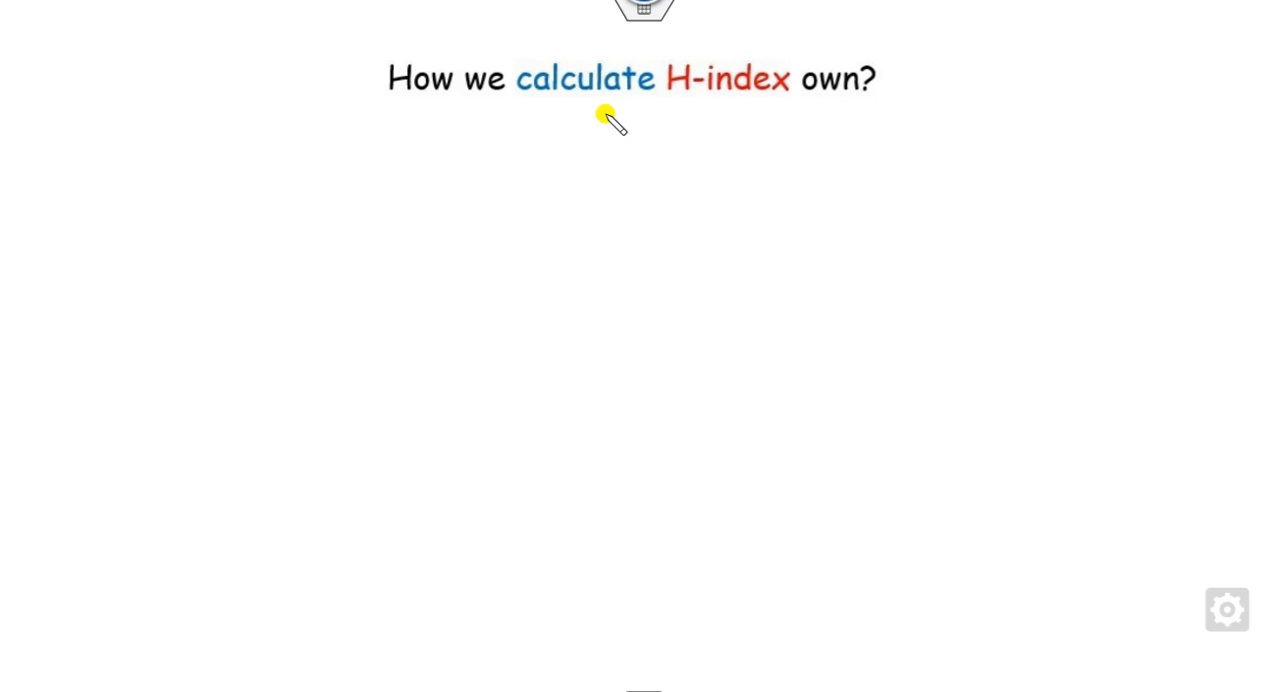
pyautogui.moveTo(638, 244)
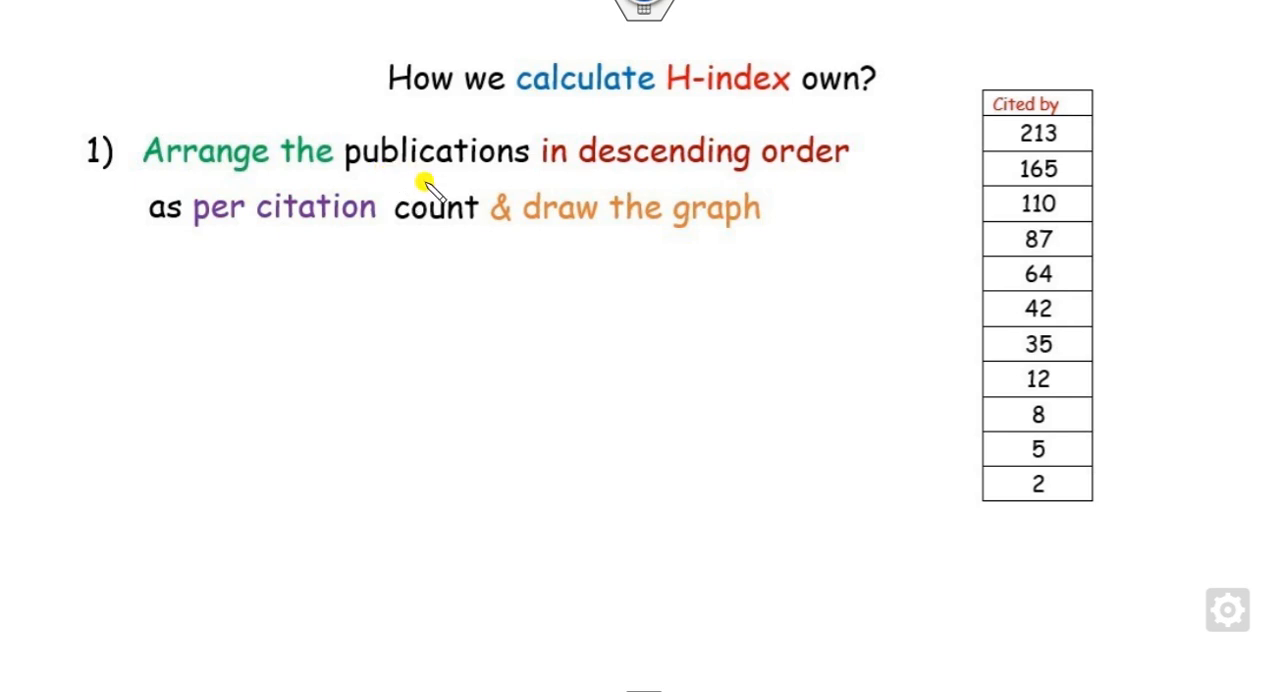
pyautogui.moveTo(700, 164)
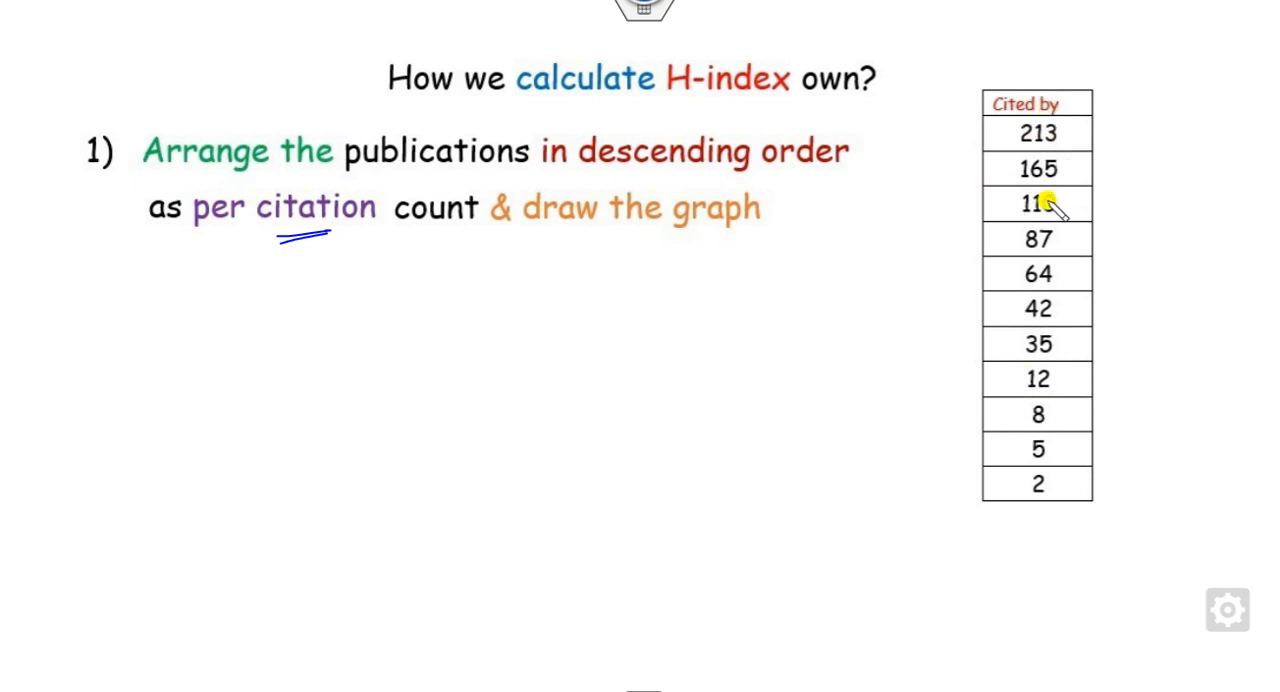
# Step: Draw the line y = x across the citation curve and mark its intersection as the h-index
pyautogui.moveTo(584, 296); pyautogui.dragTo(876, 478)
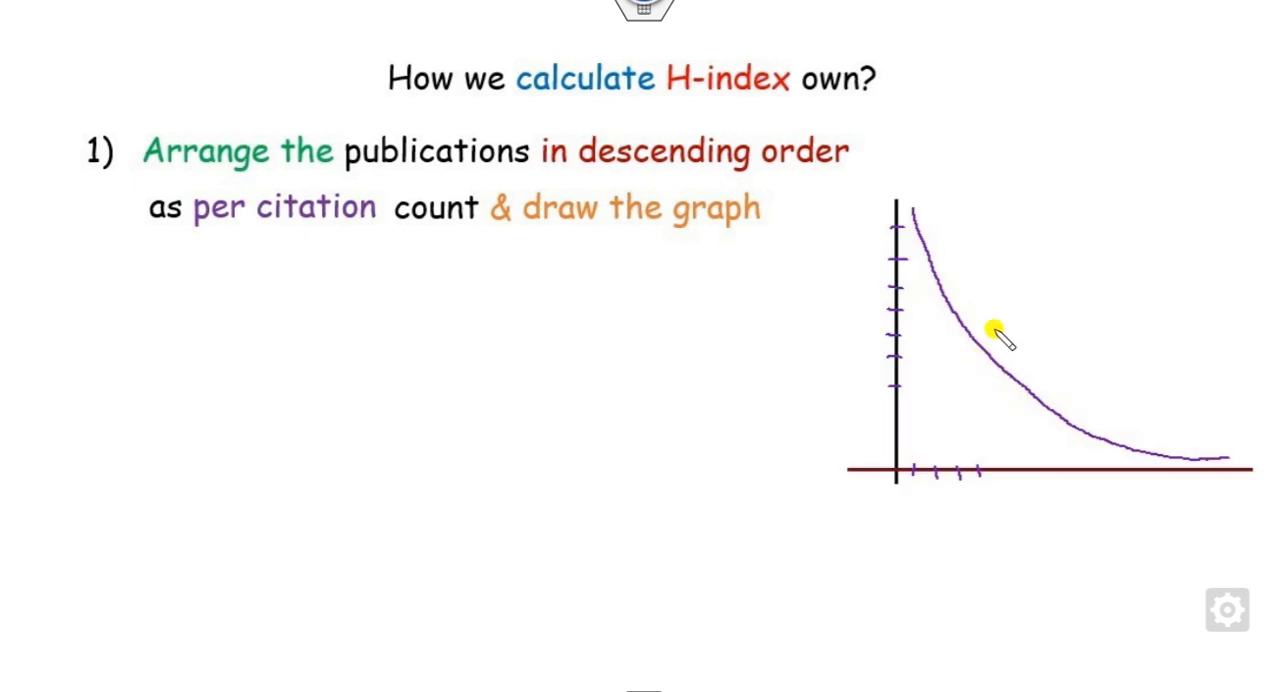
pyautogui.moveTo(930, 310)
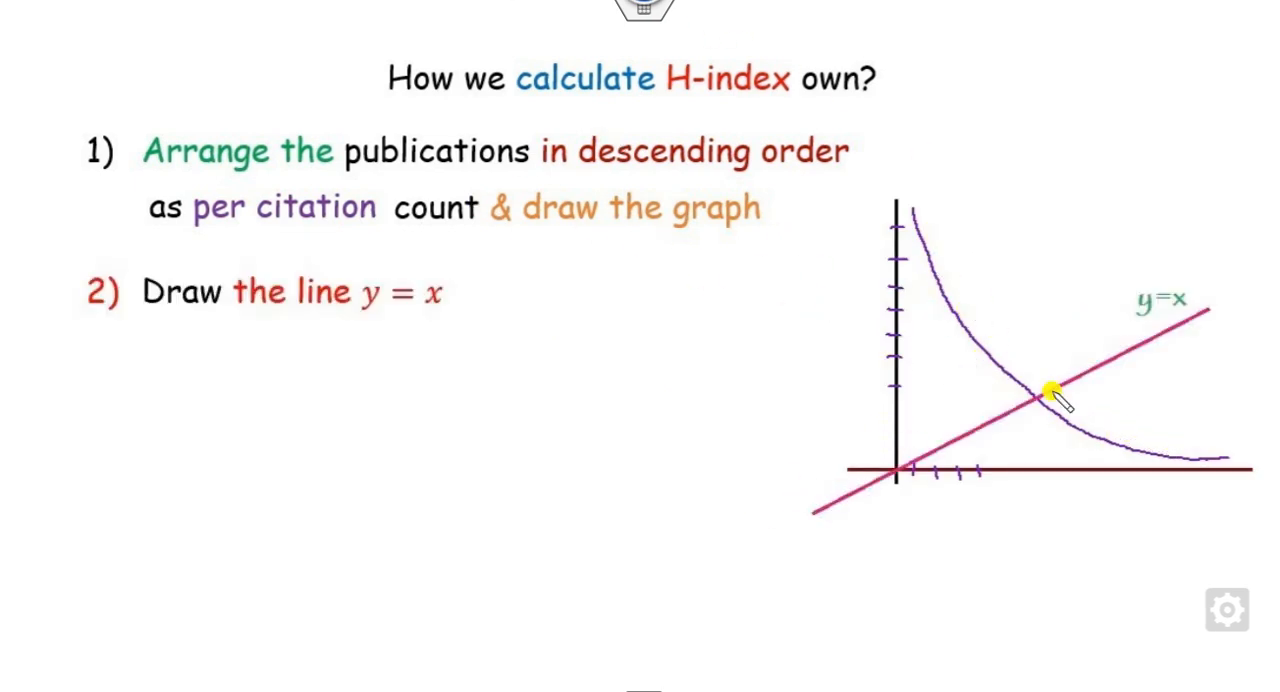
pyautogui.moveTo(1104, 376)
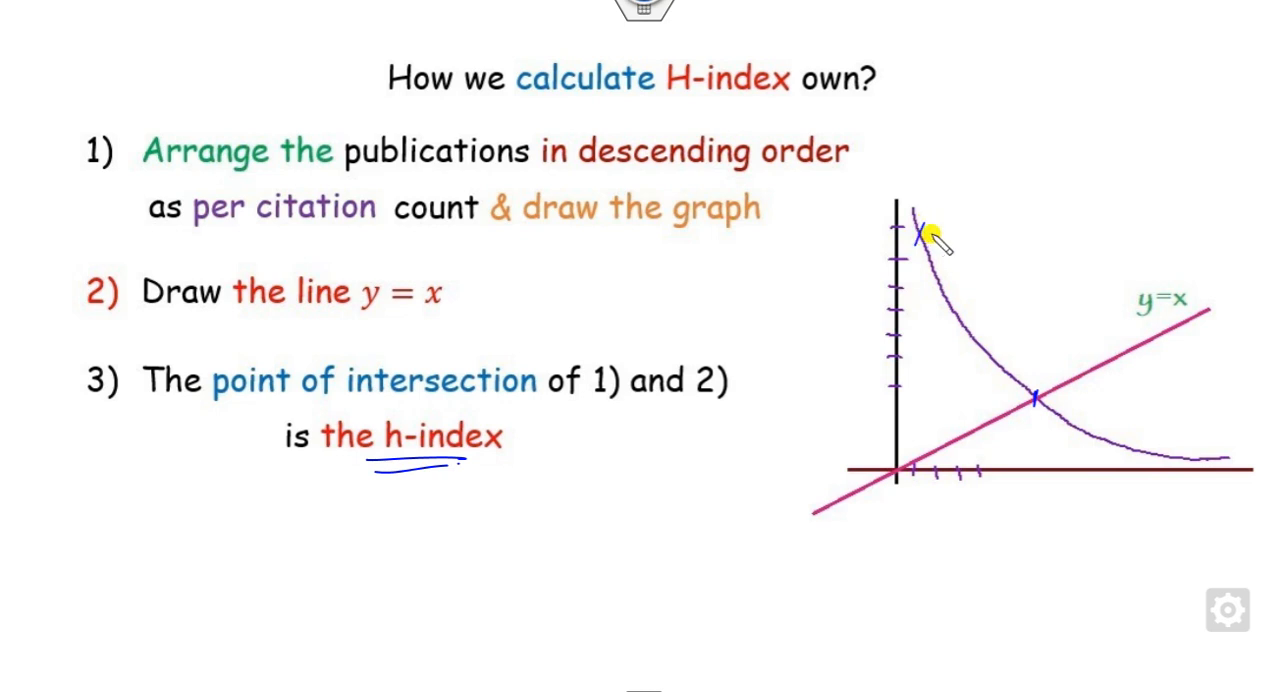
pyautogui.moveTo(924, 240); pyautogui.dragTo(1010, 390)
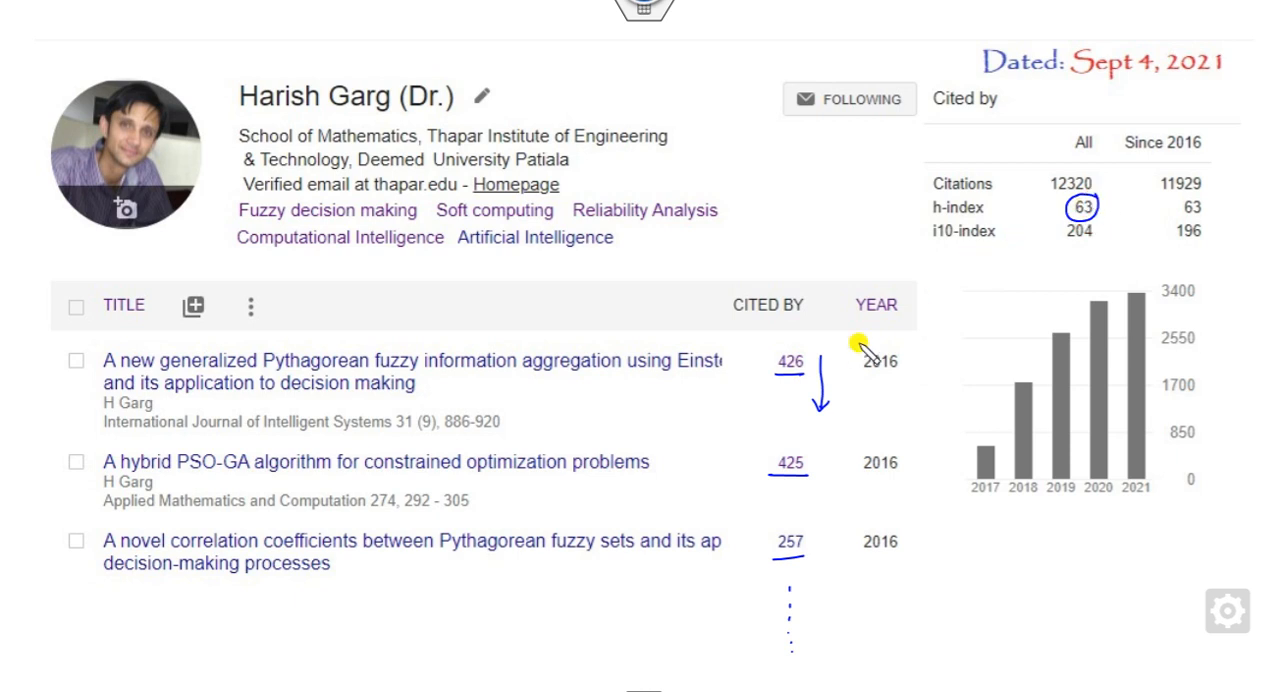
pyautogui.moveTo(956, 248)
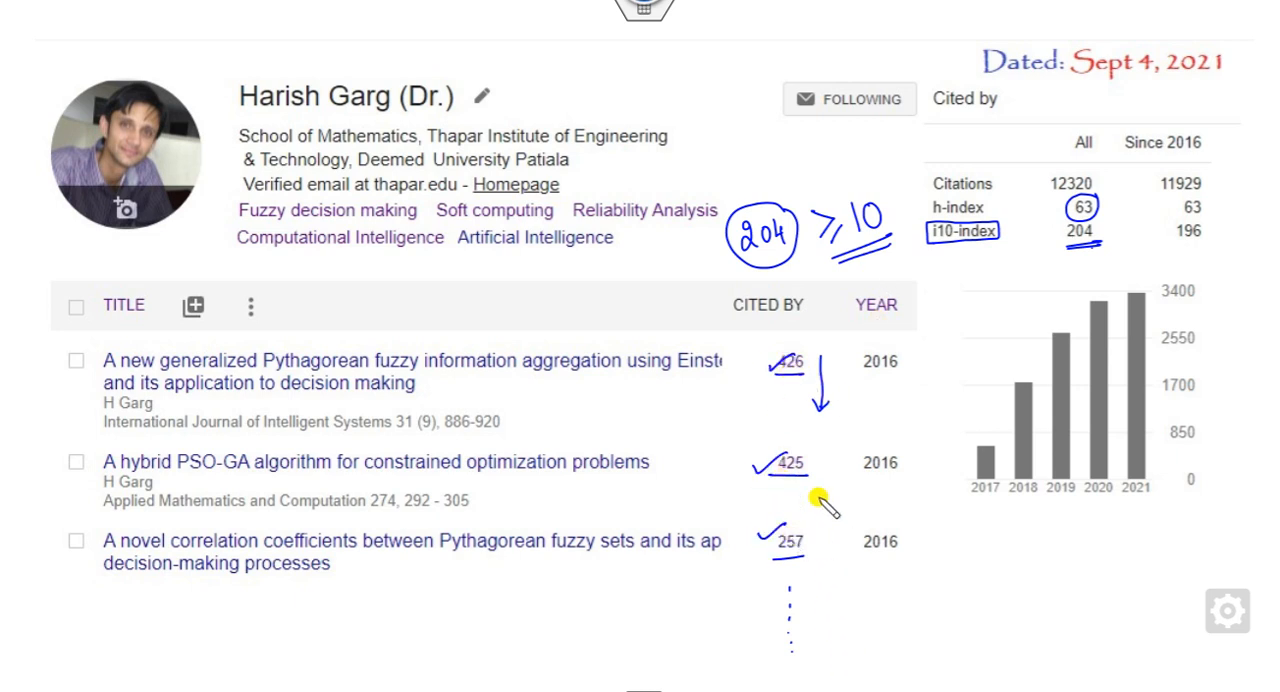
pyautogui.moveTo(1040, 262)
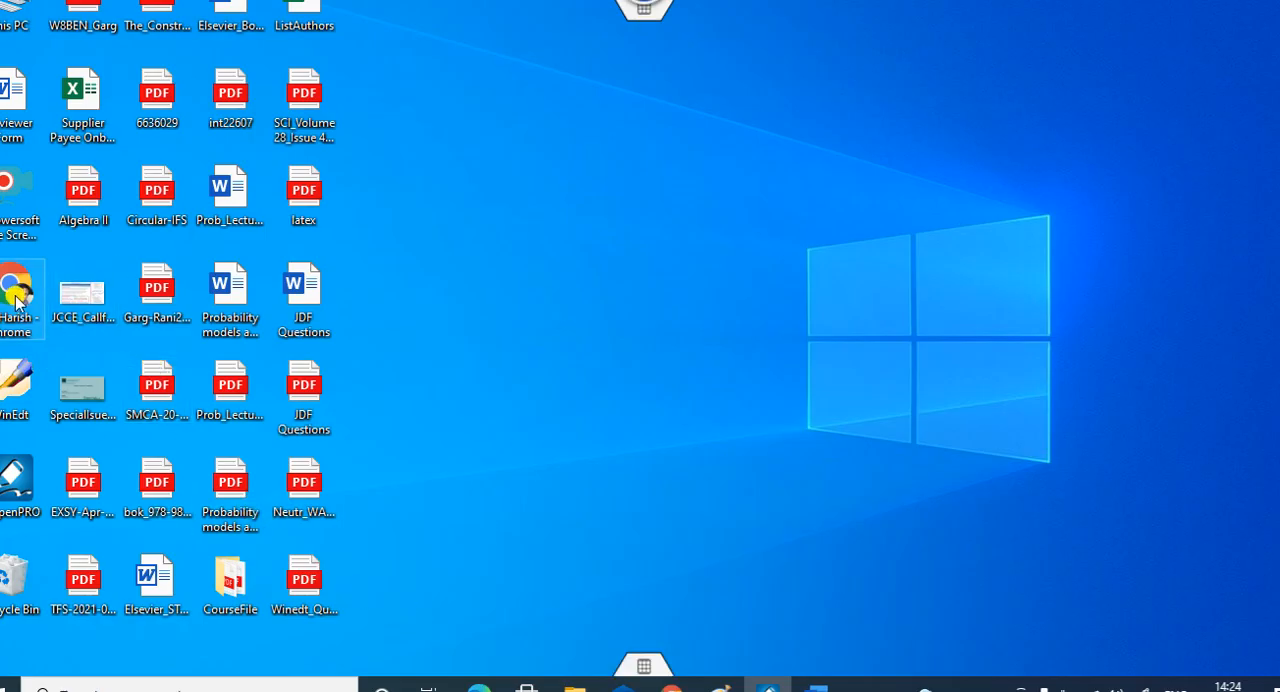
# Step: Launch Chrome from the desktop shortcut to show Harish Garg's live Google Scholar profile
pyautogui.doubleClick(16, 296)
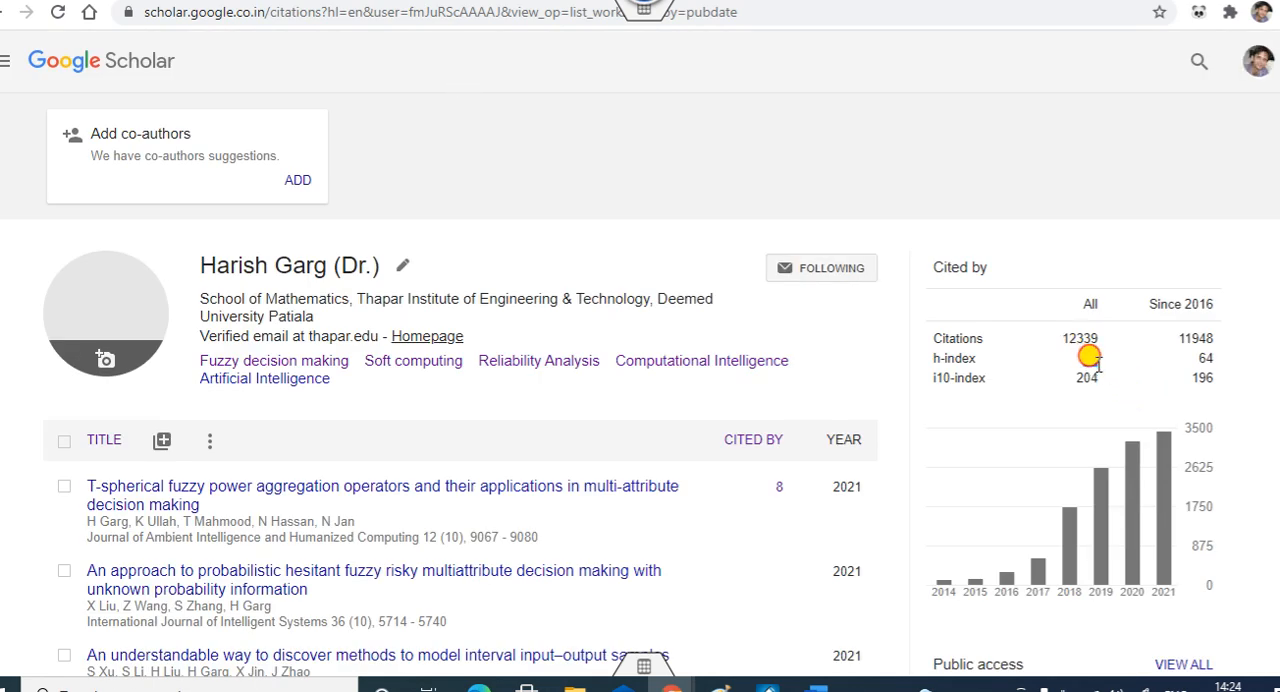
# Step: Sort the profile's articles by the CITED BY count and move down the list
pyautogui.scroll(-3)
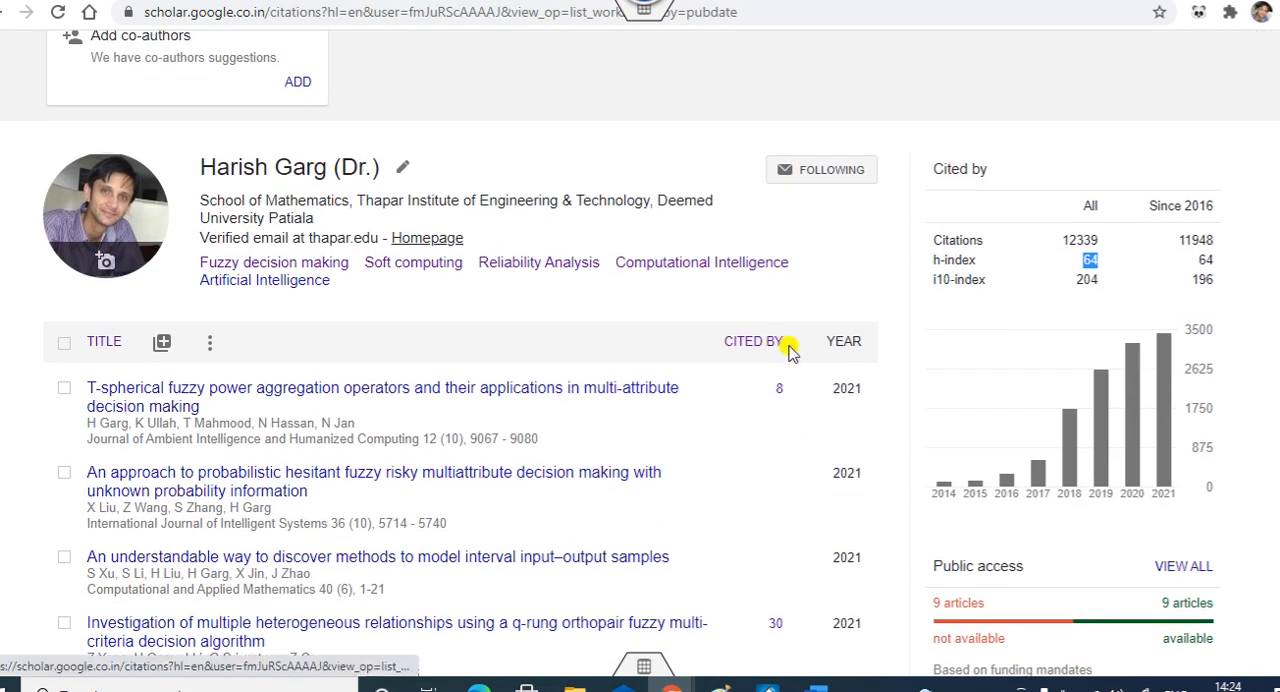
pyautogui.click(752, 340)
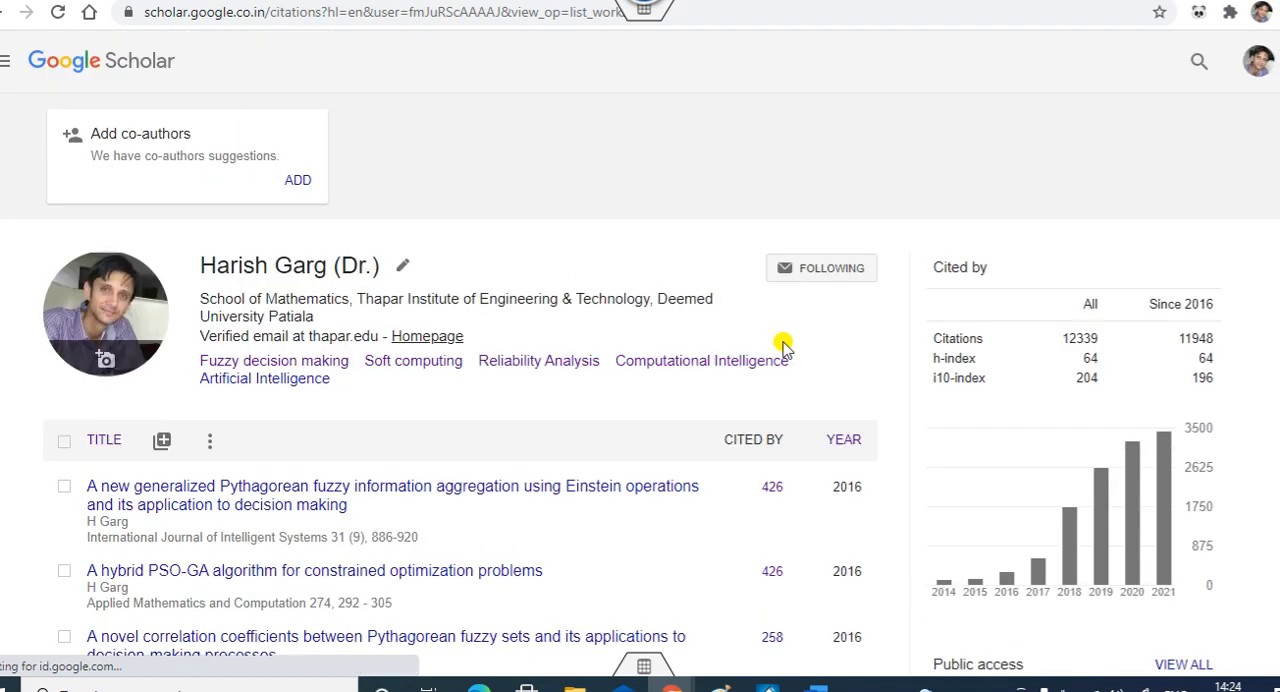
pyautogui.scroll(-3)
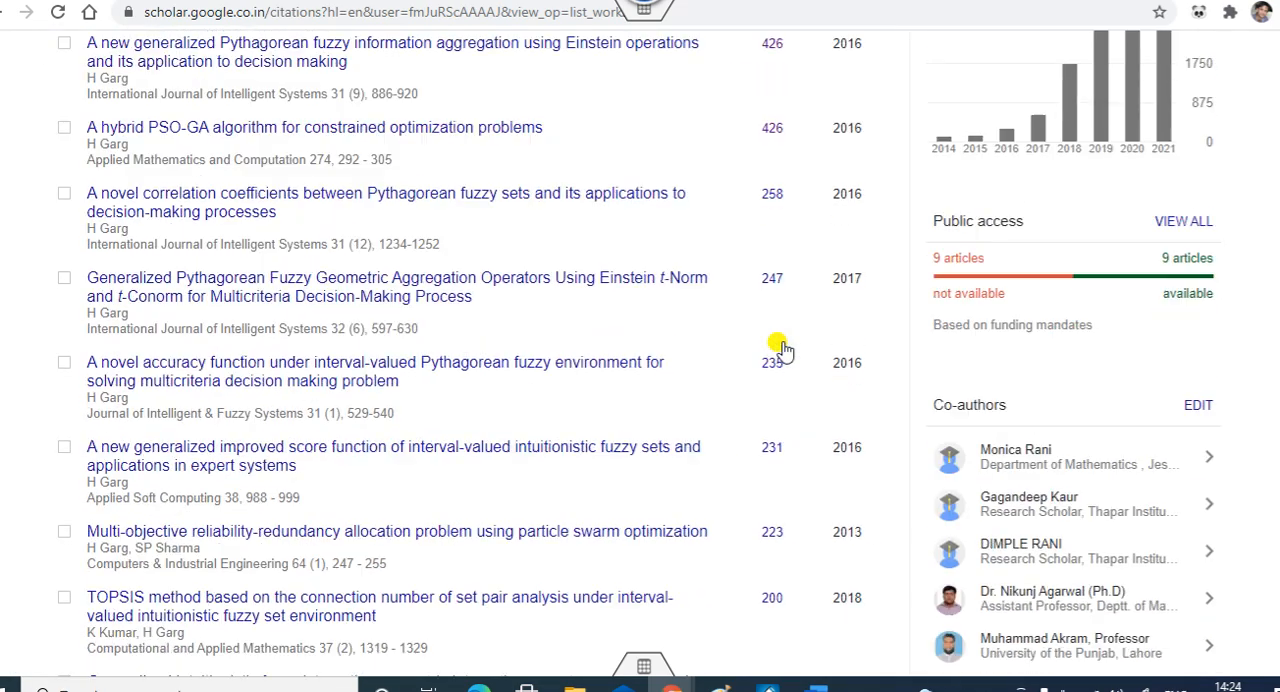
pyautogui.scroll(-3)
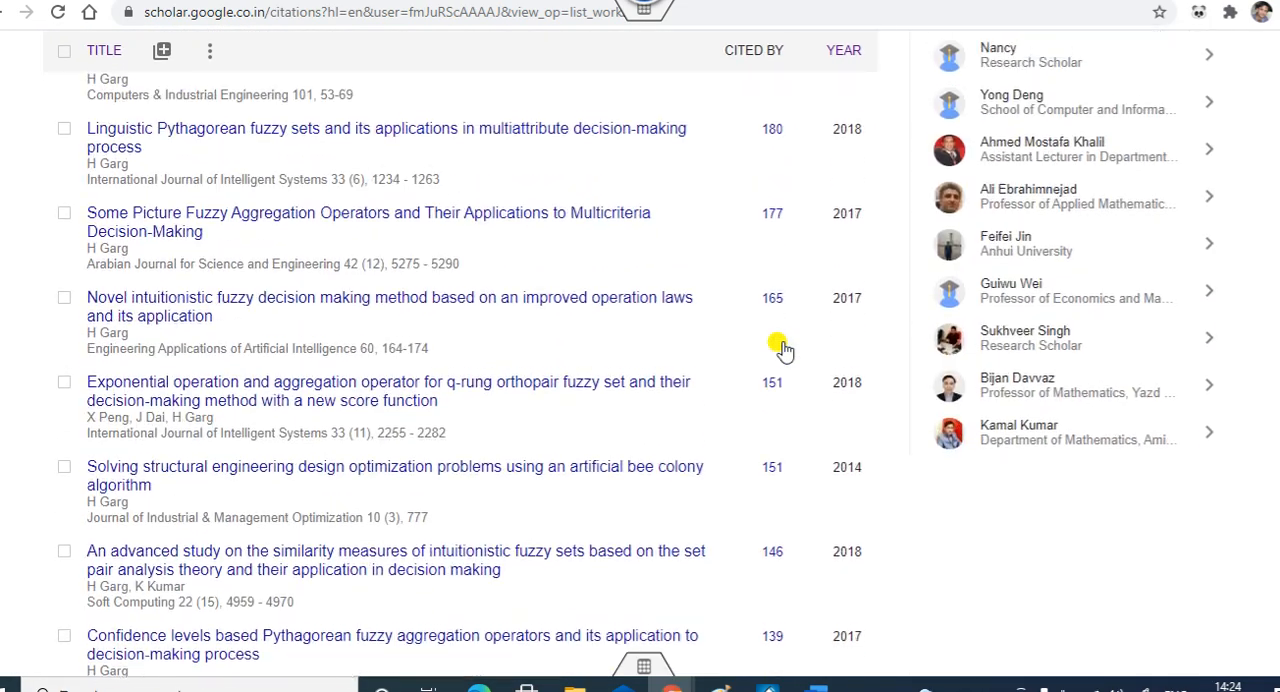
pyautogui.scroll(-3)
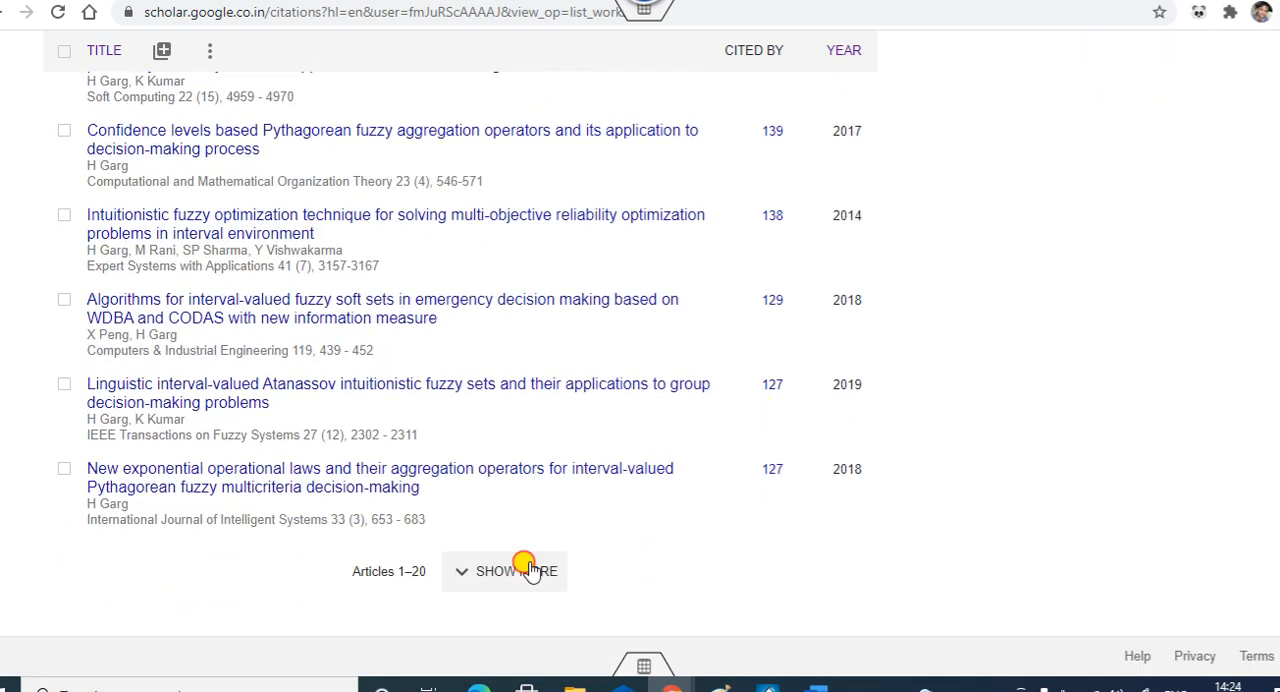
# Step: Load more articles with SHOW MORE and continue down through lower-cited papers
pyautogui.click(516, 572)
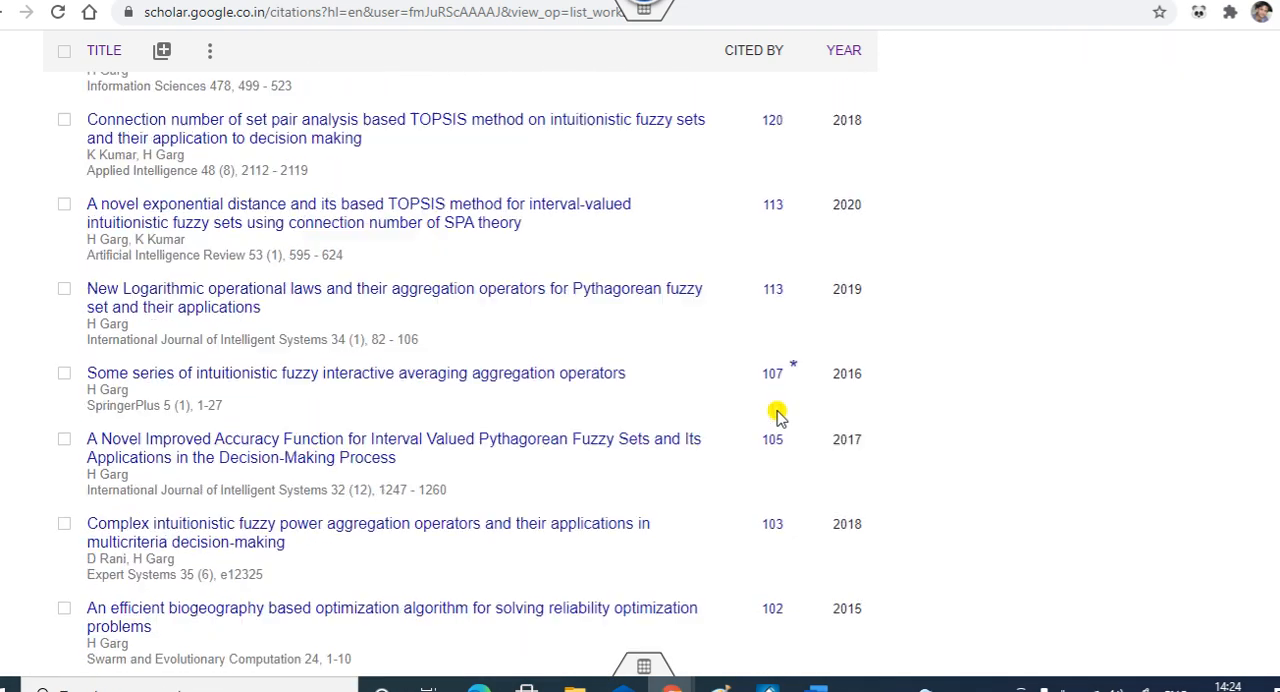
pyautogui.scroll(-3)
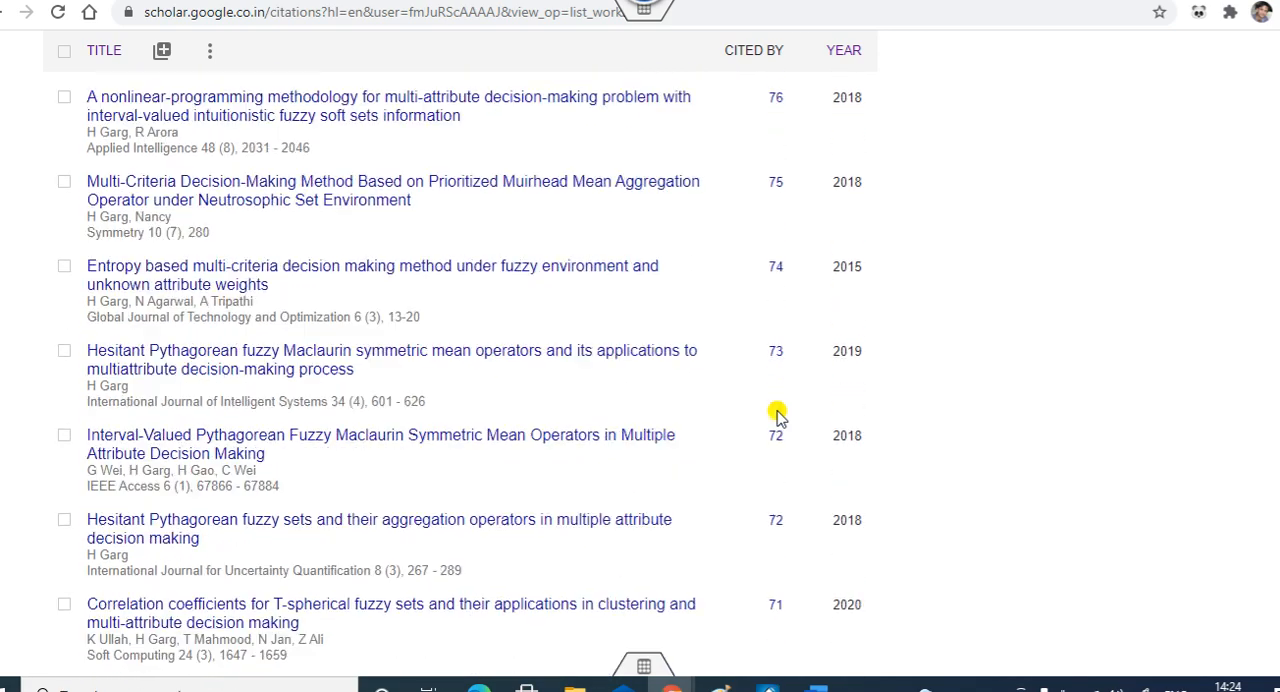
pyautogui.scroll(-3)
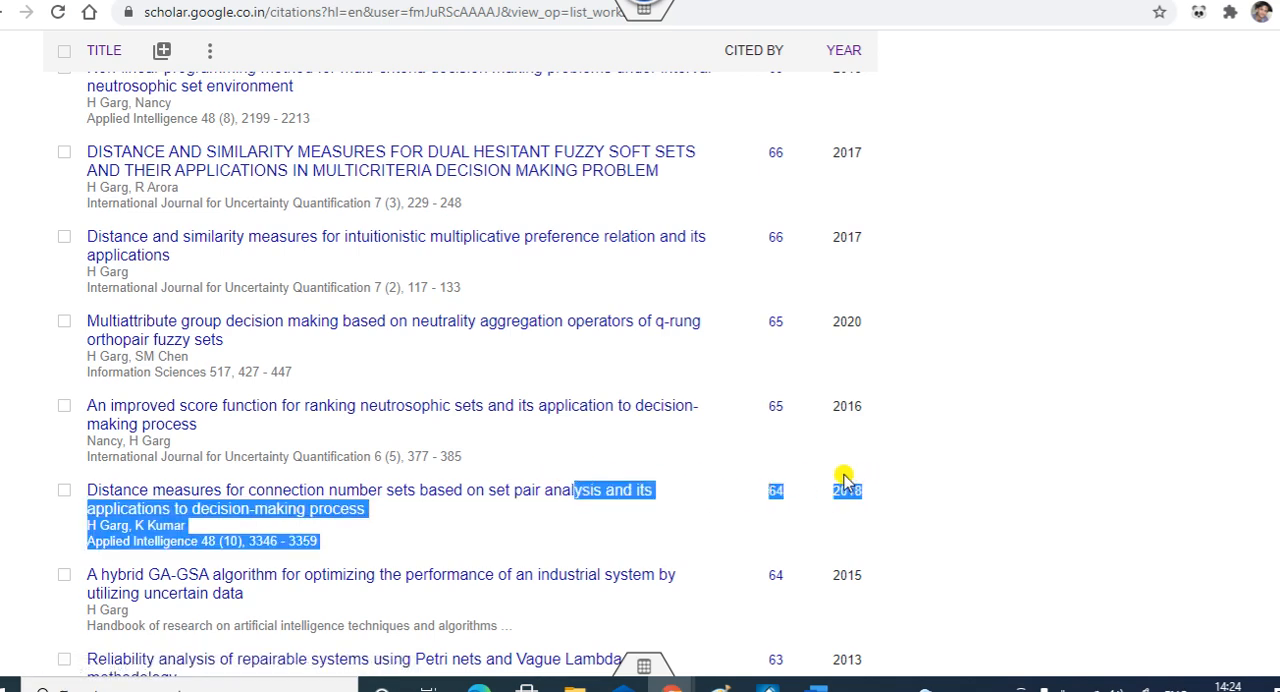
pyautogui.scroll(-3)
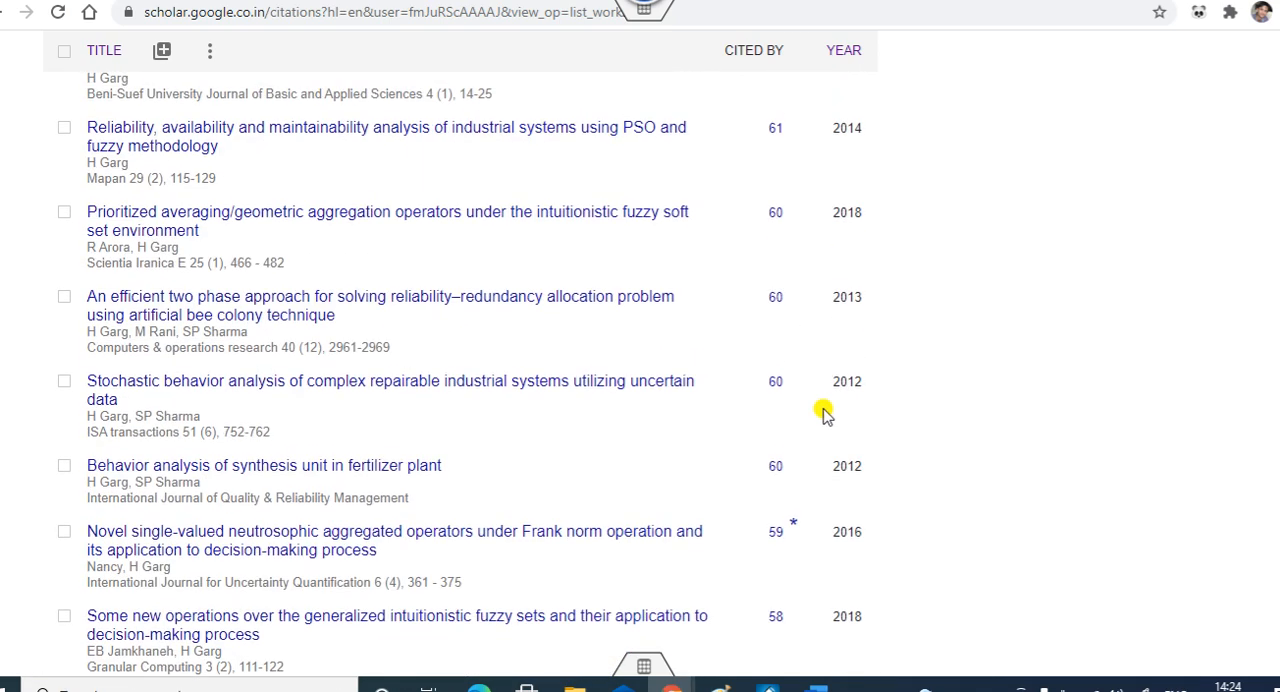
pyautogui.scroll(-3)
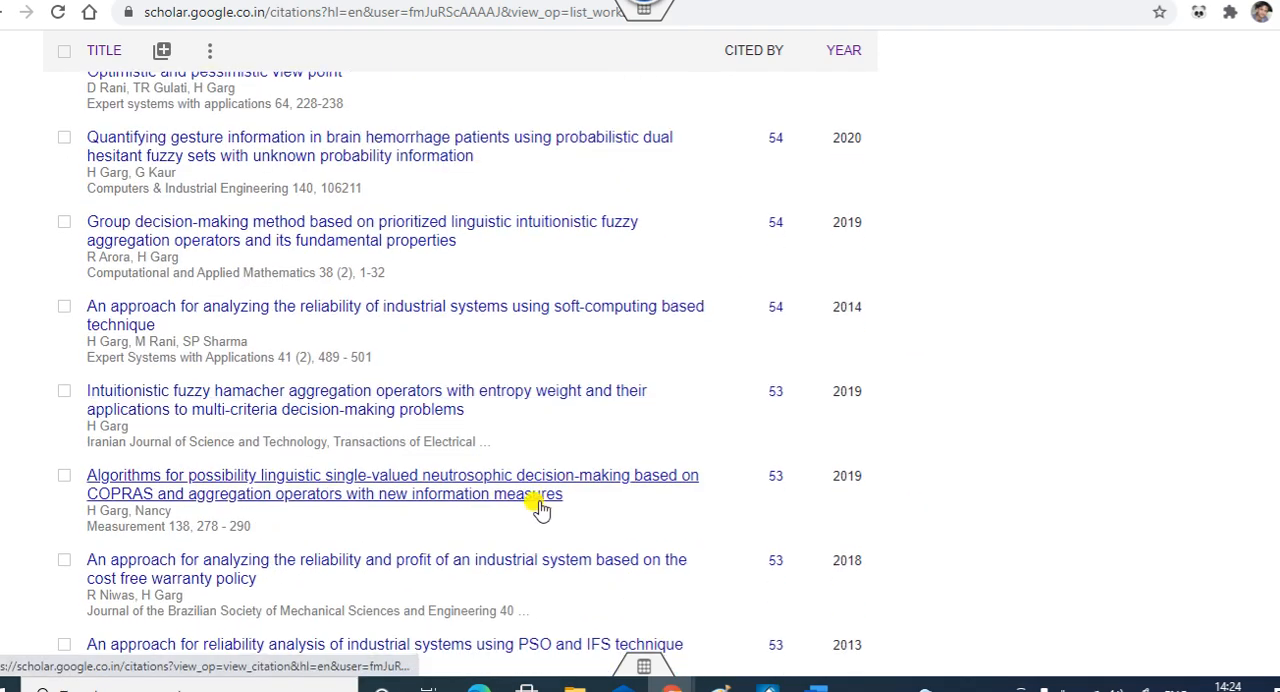
pyautogui.scroll(-3)
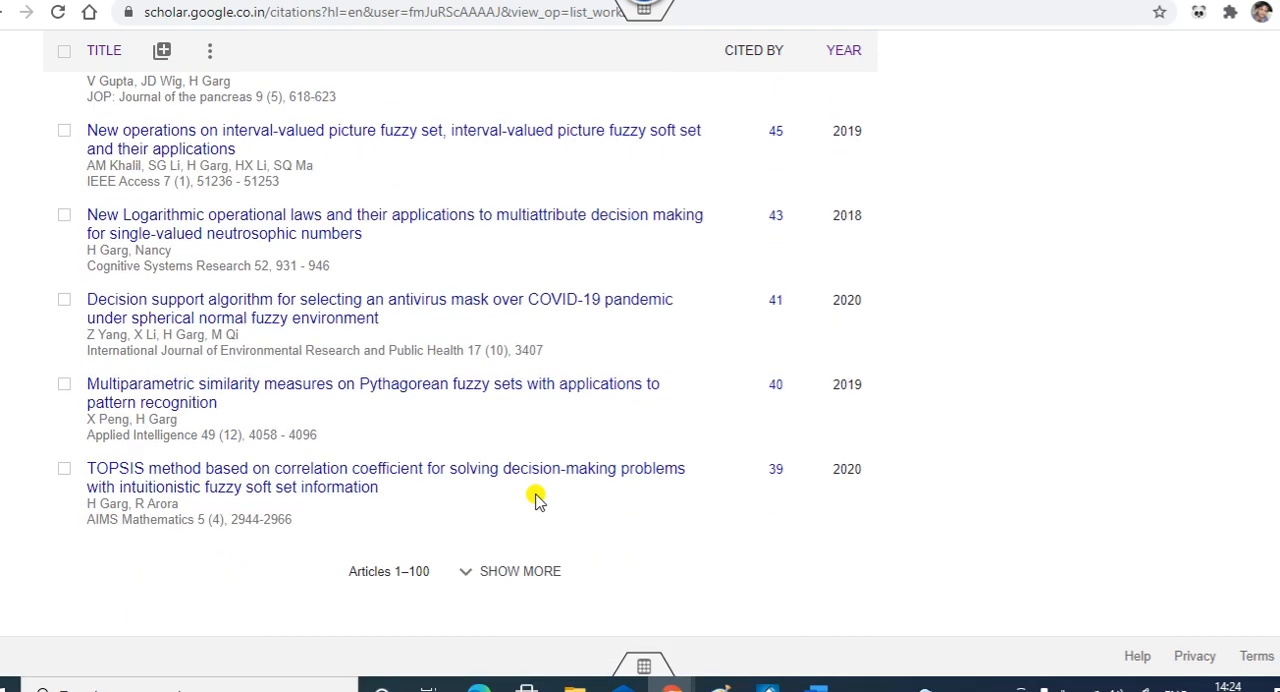
# Step: Load the next batch to reach all 200 articles, down to papers cited 8 times
pyautogui.click(520, 572)
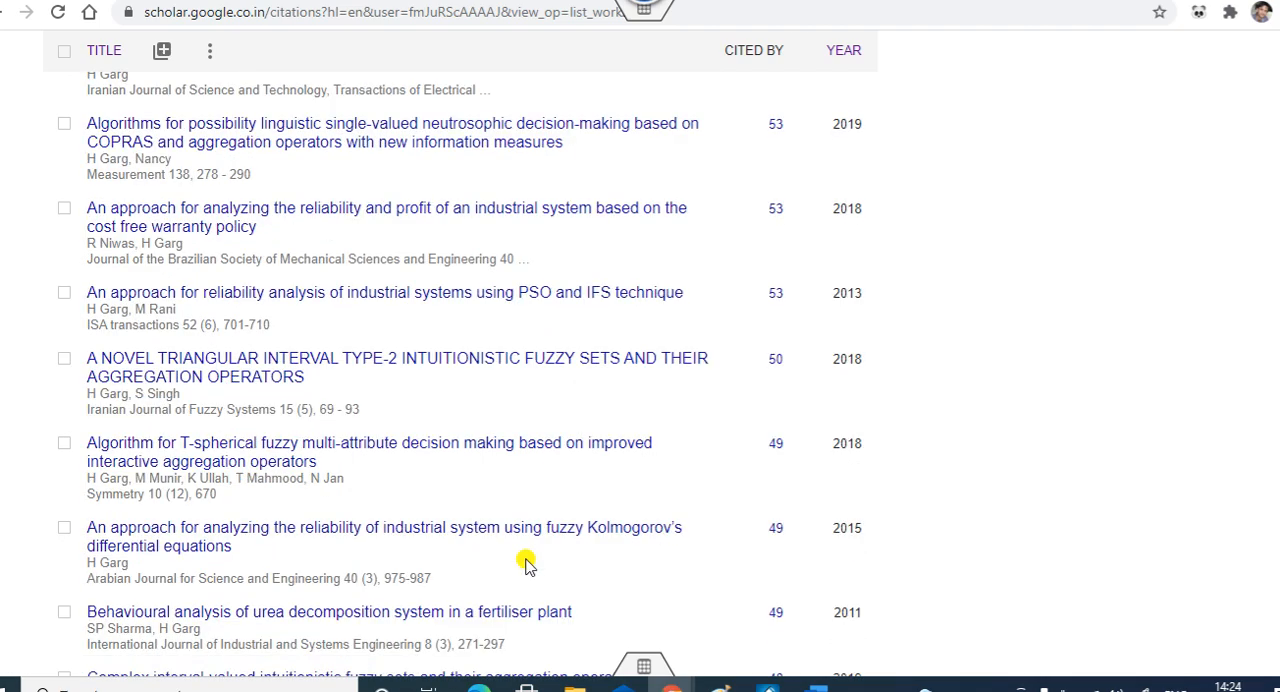
pyautogui.scroll(-3)
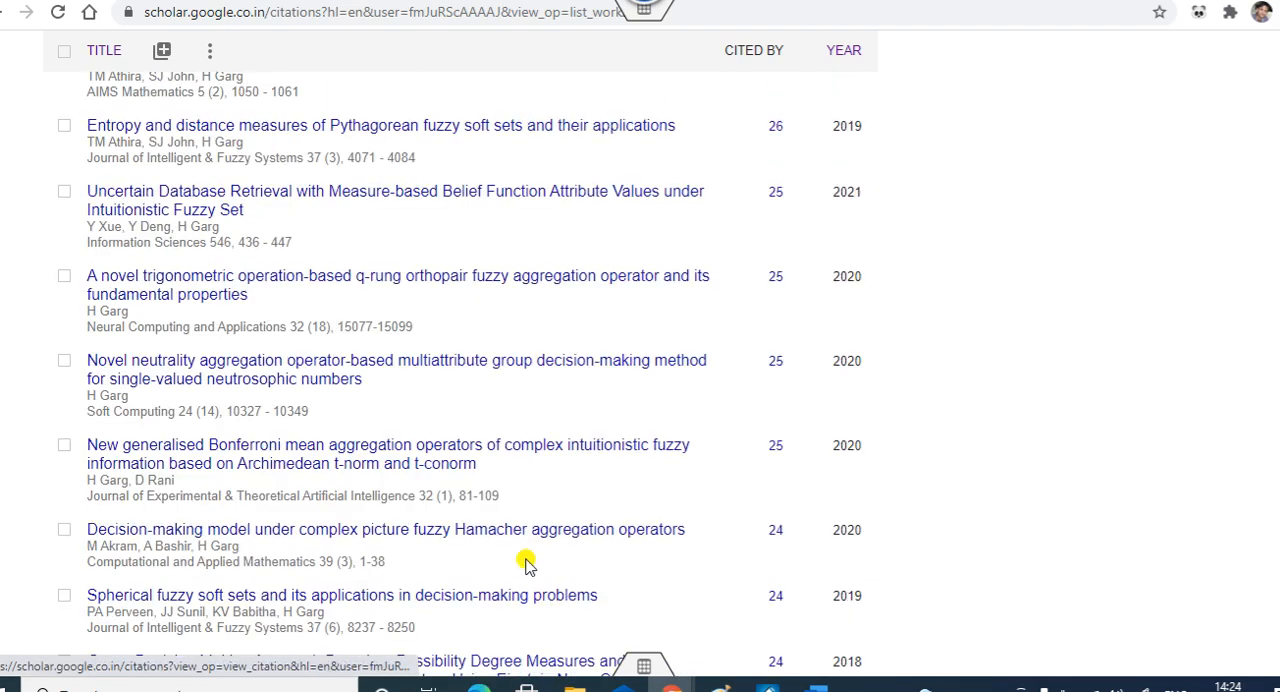
pyautogui.scroll(-3)
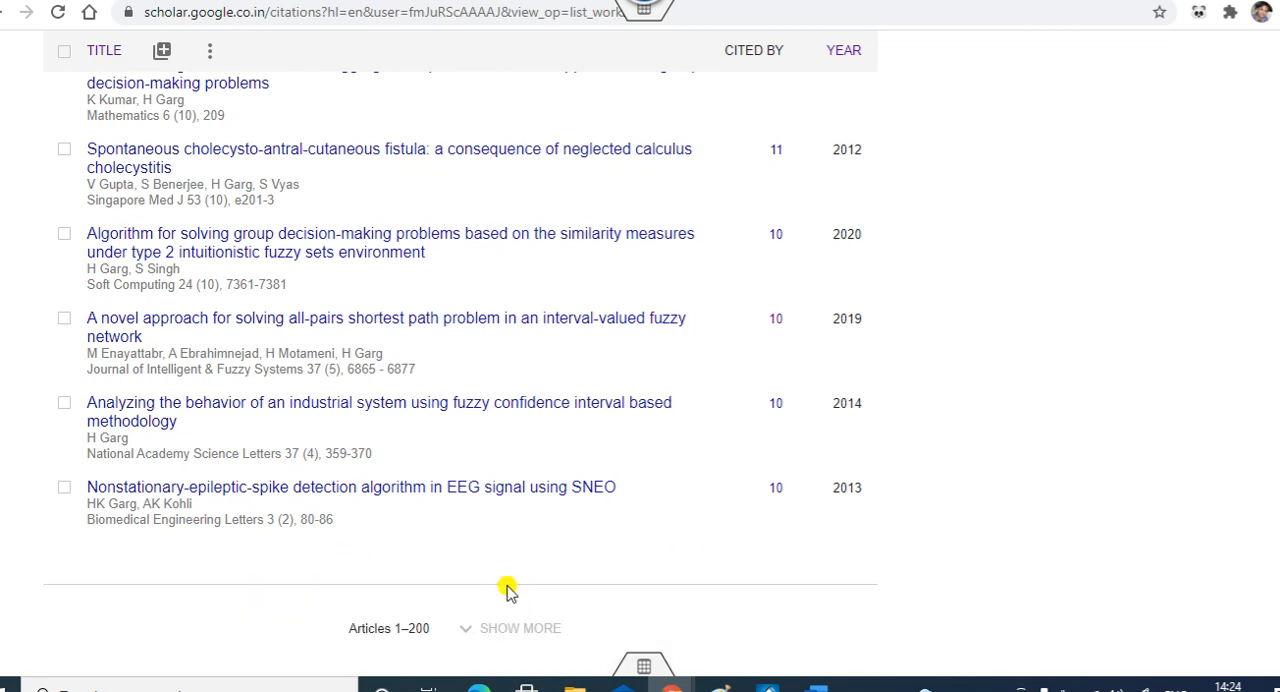
pyautogui.scroll(-3)
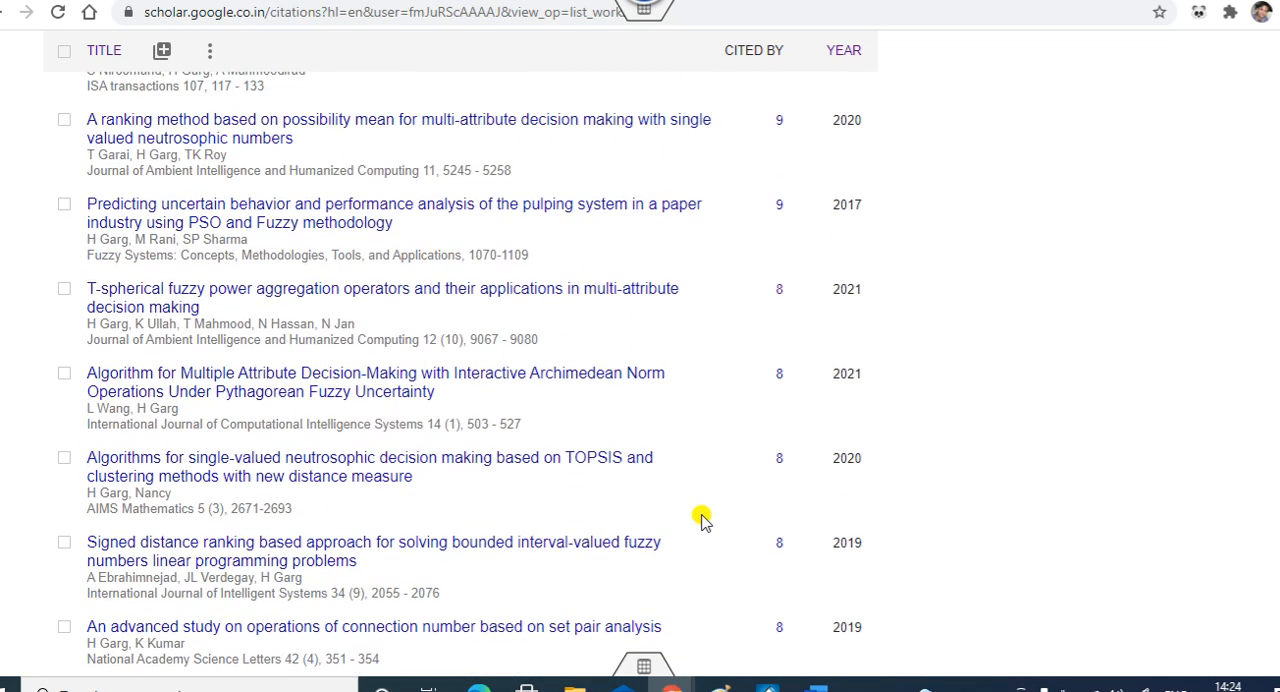